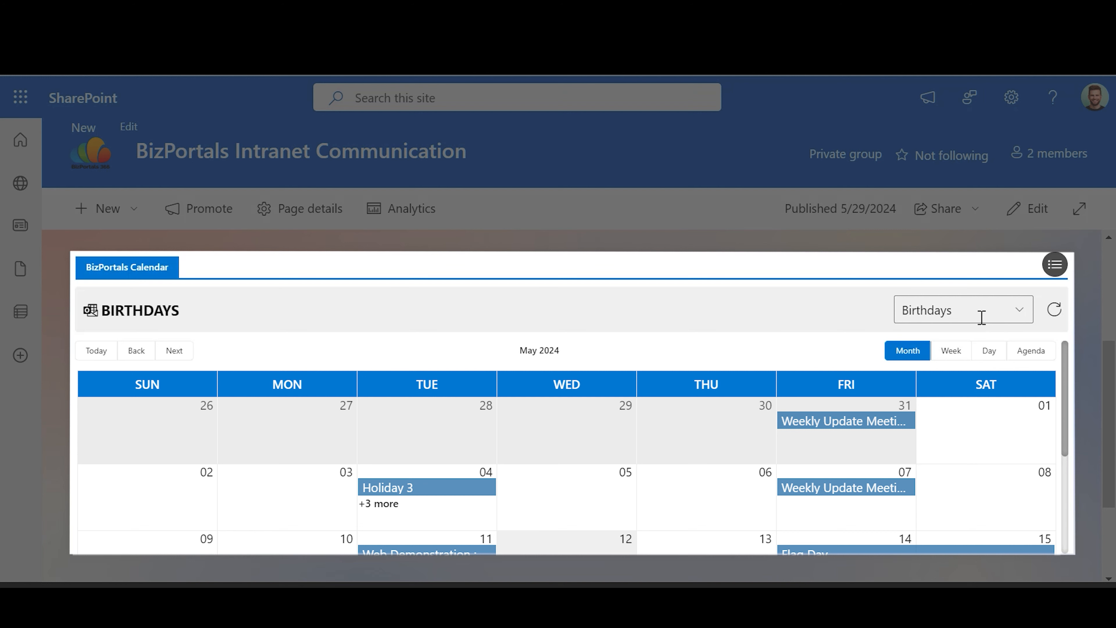
Browse the page and switch it into editing mode.
left_click(962, 309)
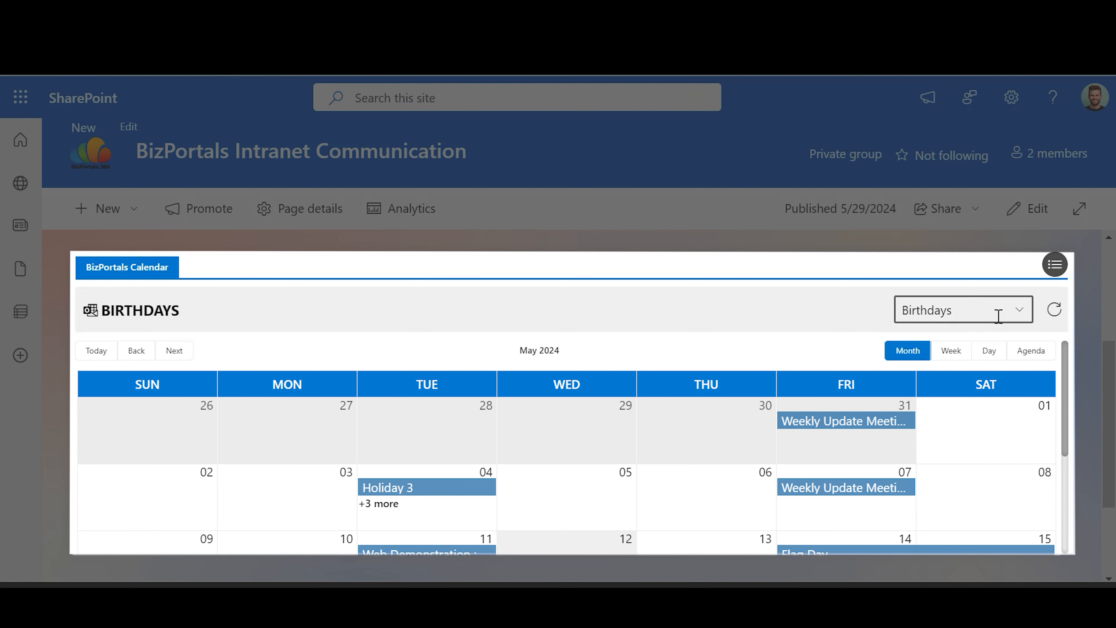
mouse_move(733, 335)
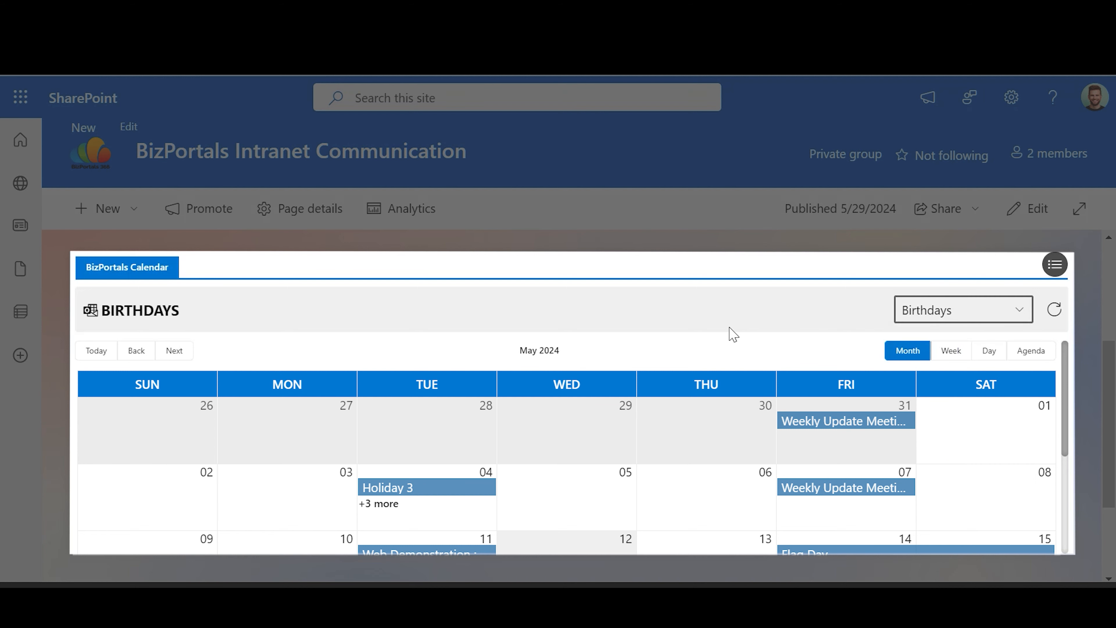
mouse_move(655, 342)
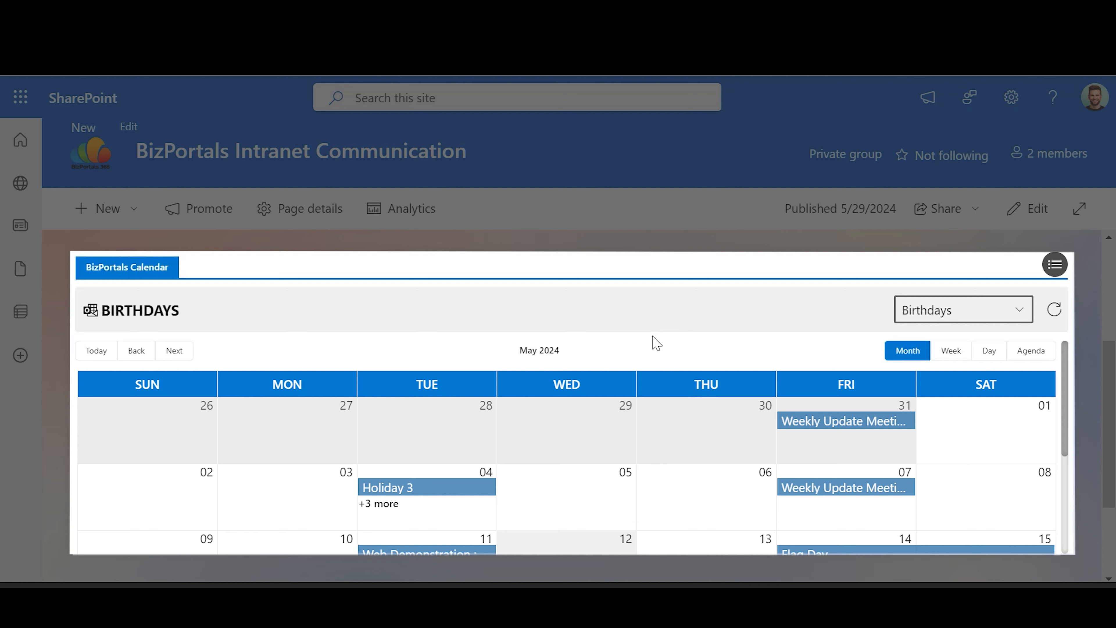
mouse_move(587, 343)
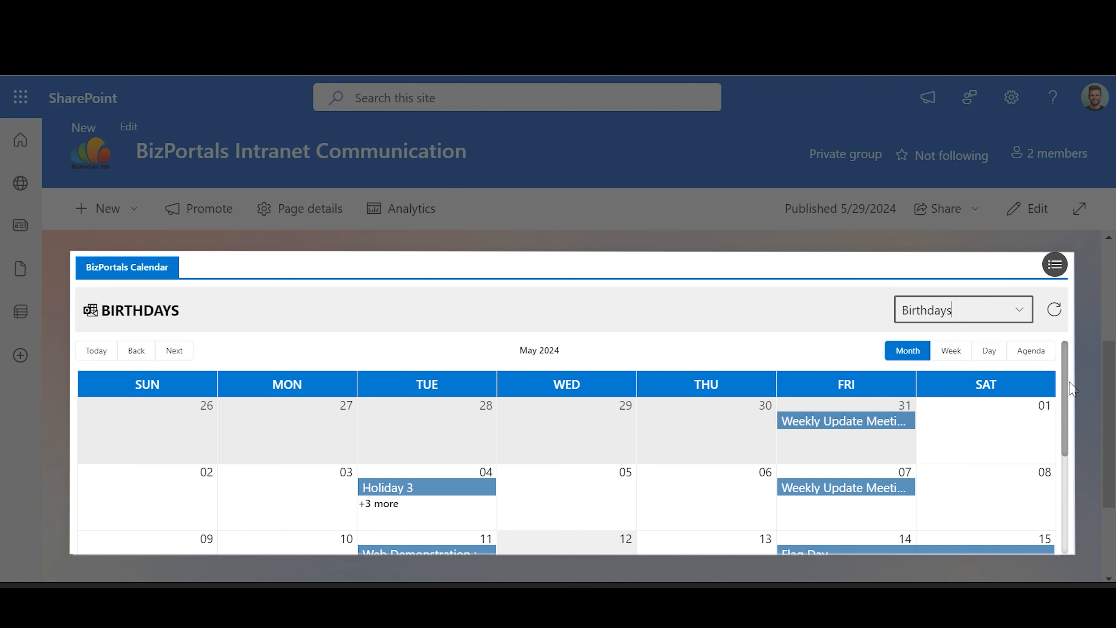
scroll("down", 3)
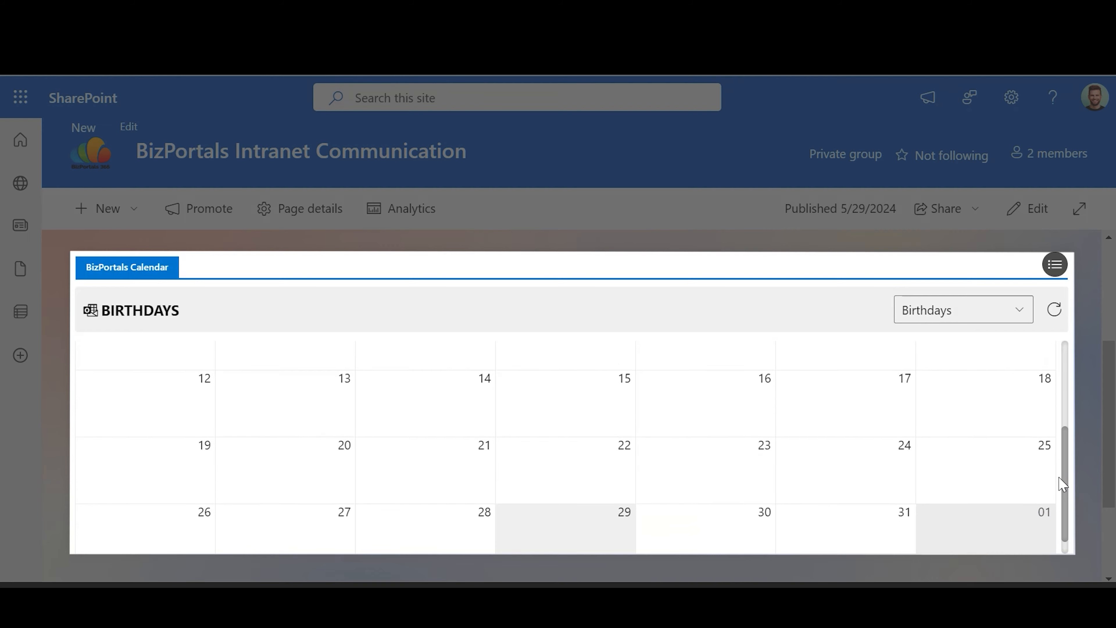
scroll("up", 3)
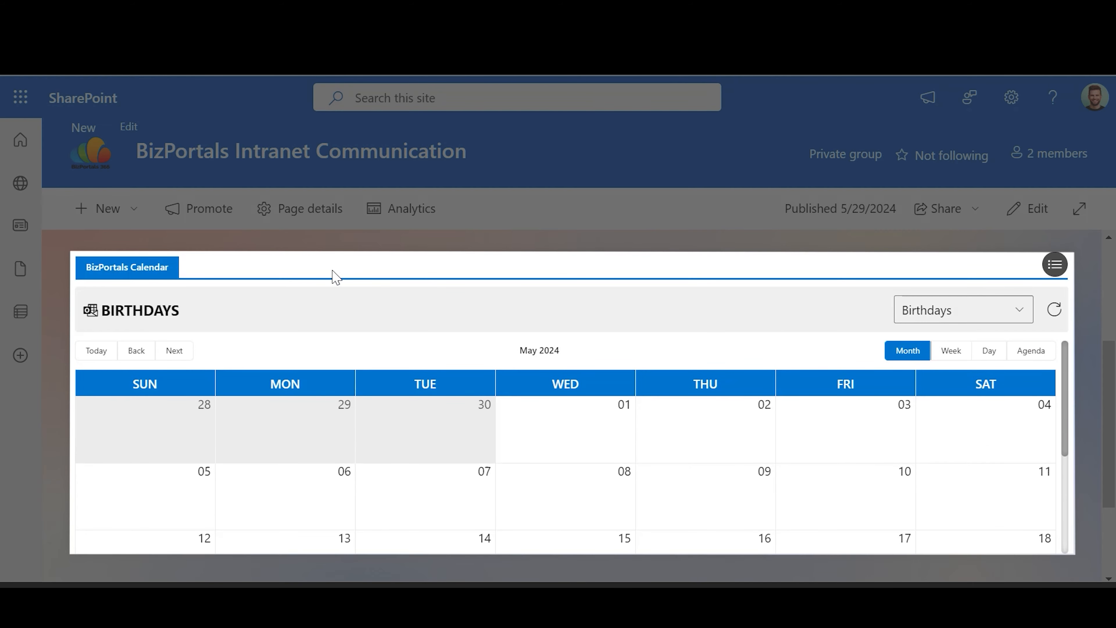
mouse_move(310, 268)
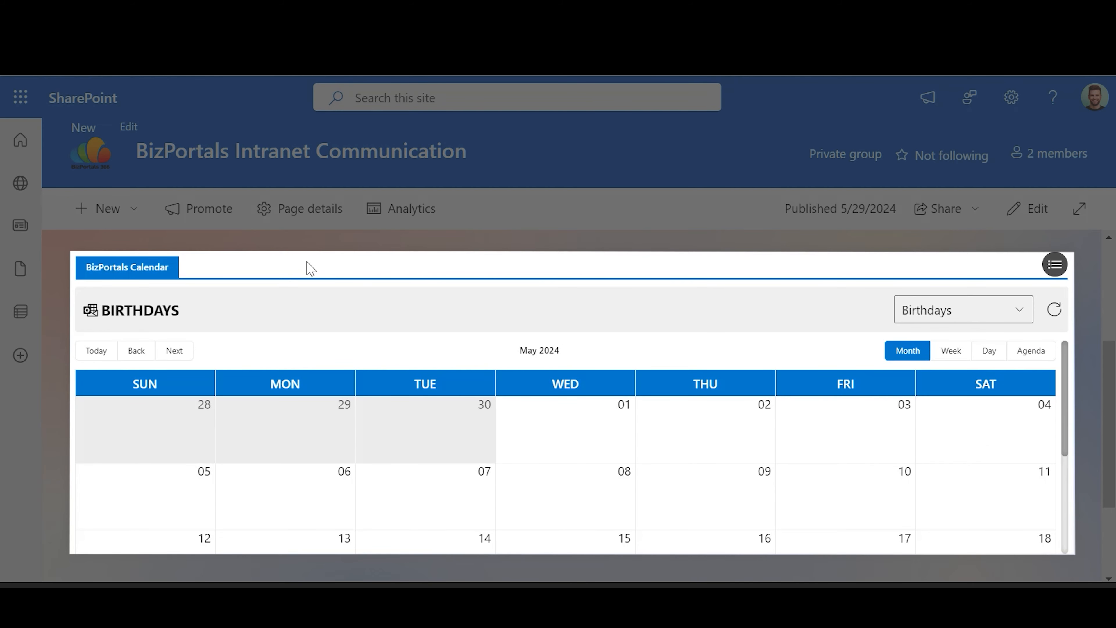
mouse_move(363, 97)
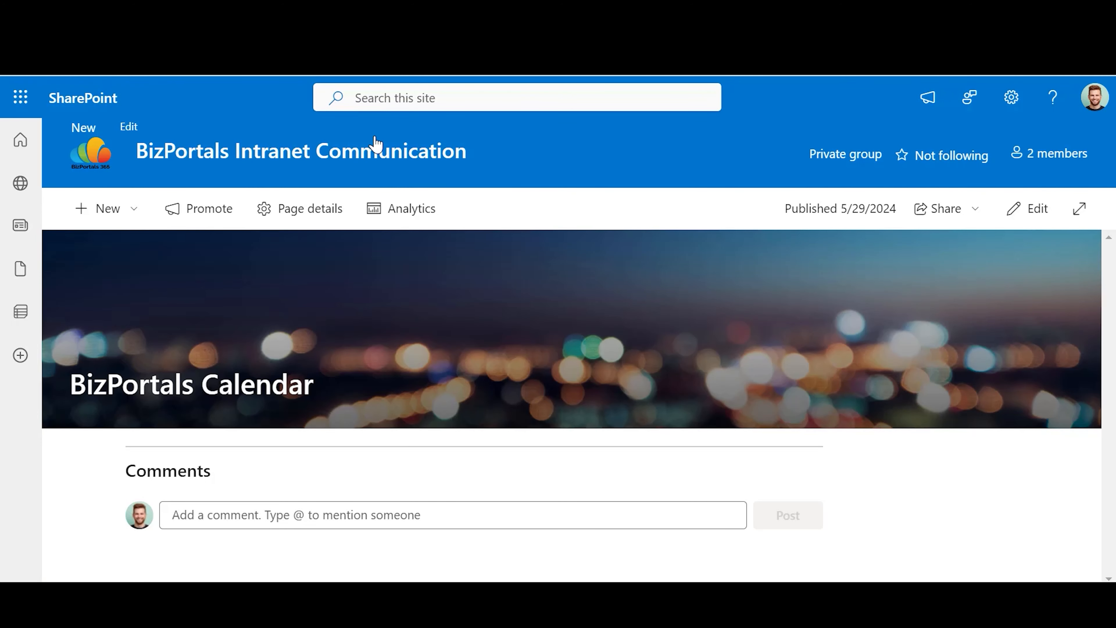
mouse_move(622, 194)
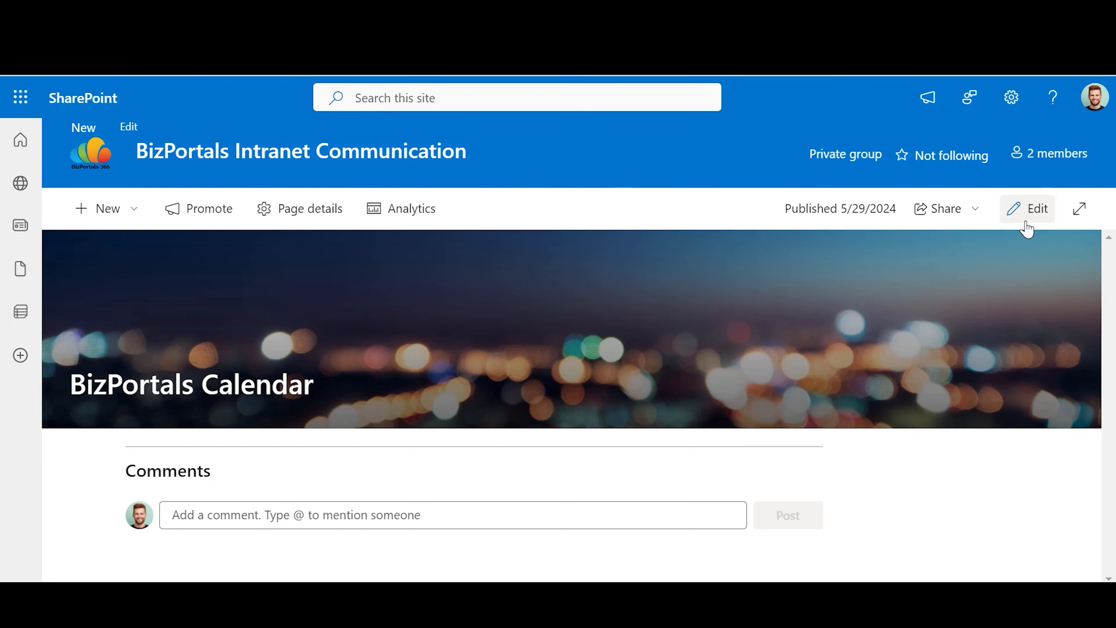
left_click(1037, 209)
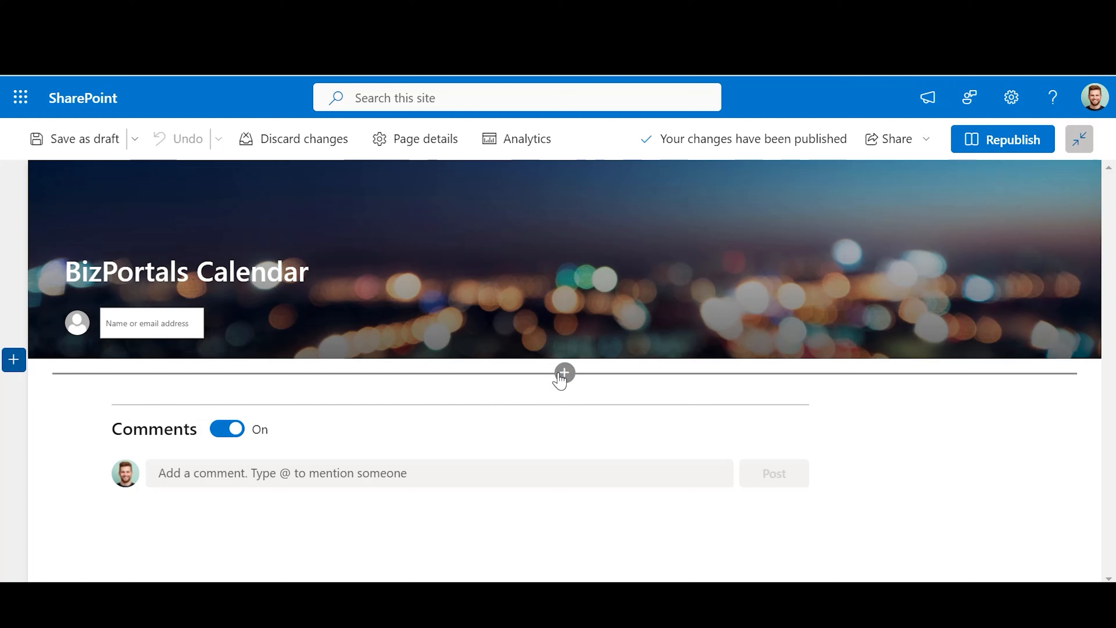
Insert the BizPortals Calendar web part below the header and bring up its settings.
left_click(564, 373)
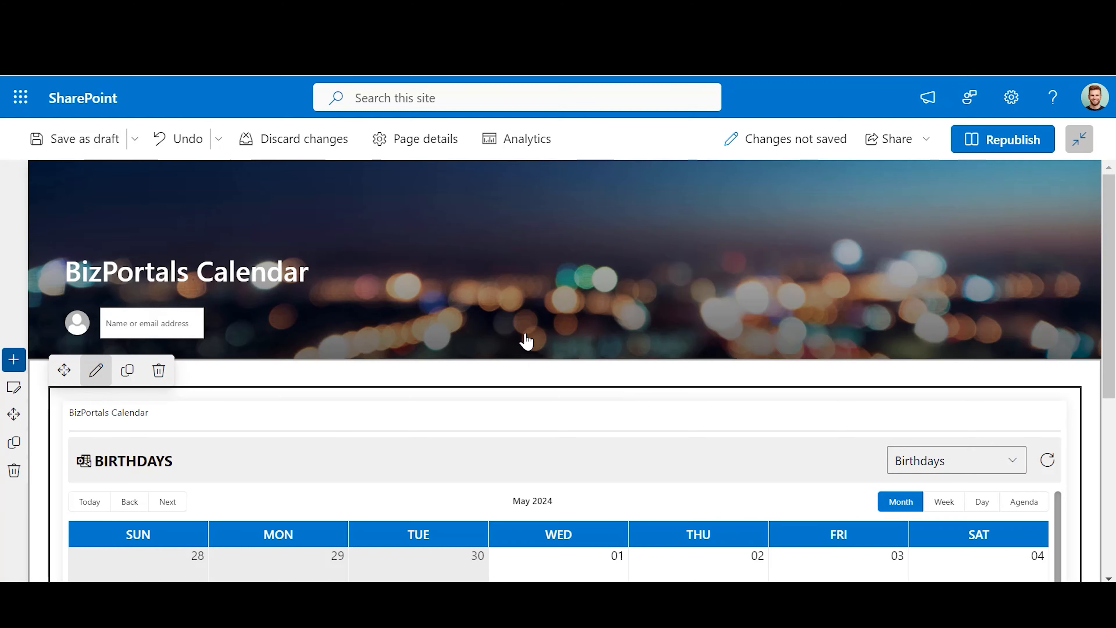
left_click(95, 369)
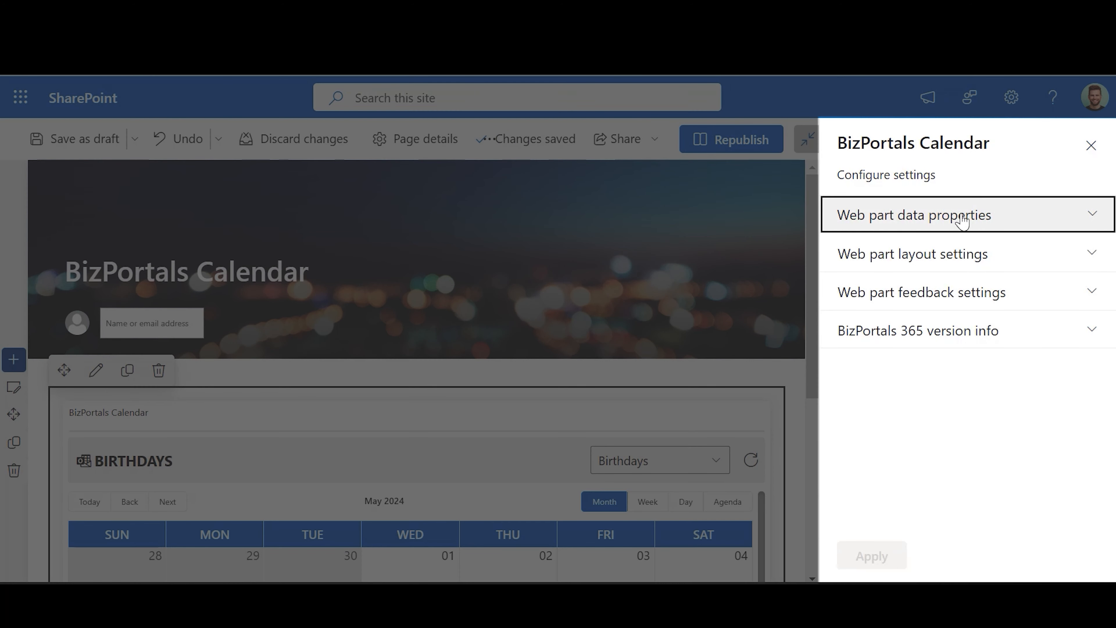
Expand the web part data properties to reach the title and description fields.
left_click(914, 214)
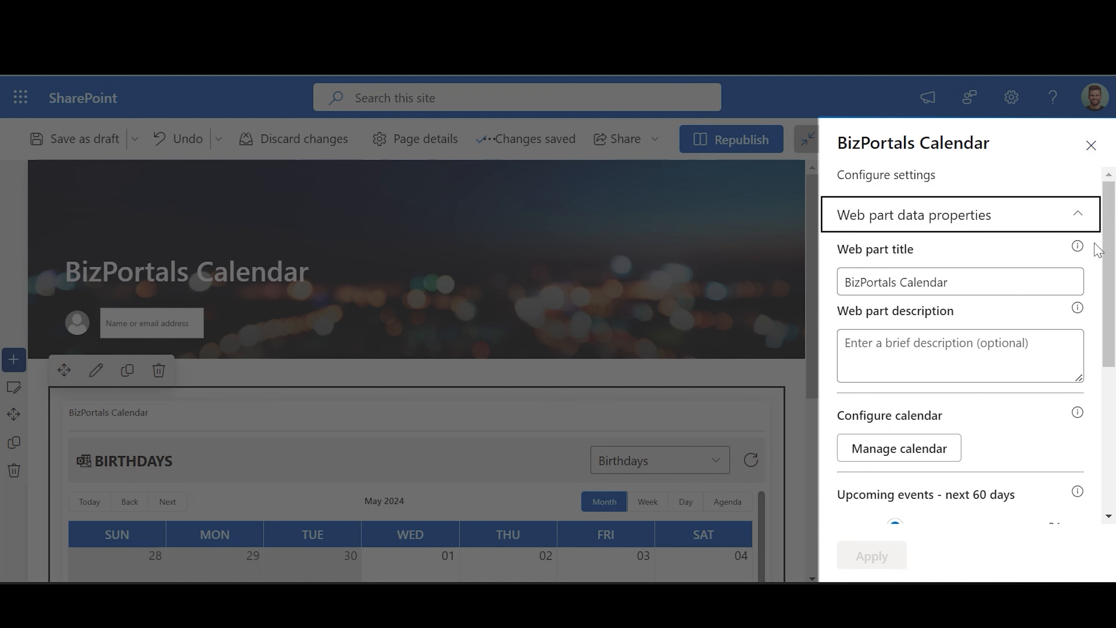
mouse_move(1084, 269)
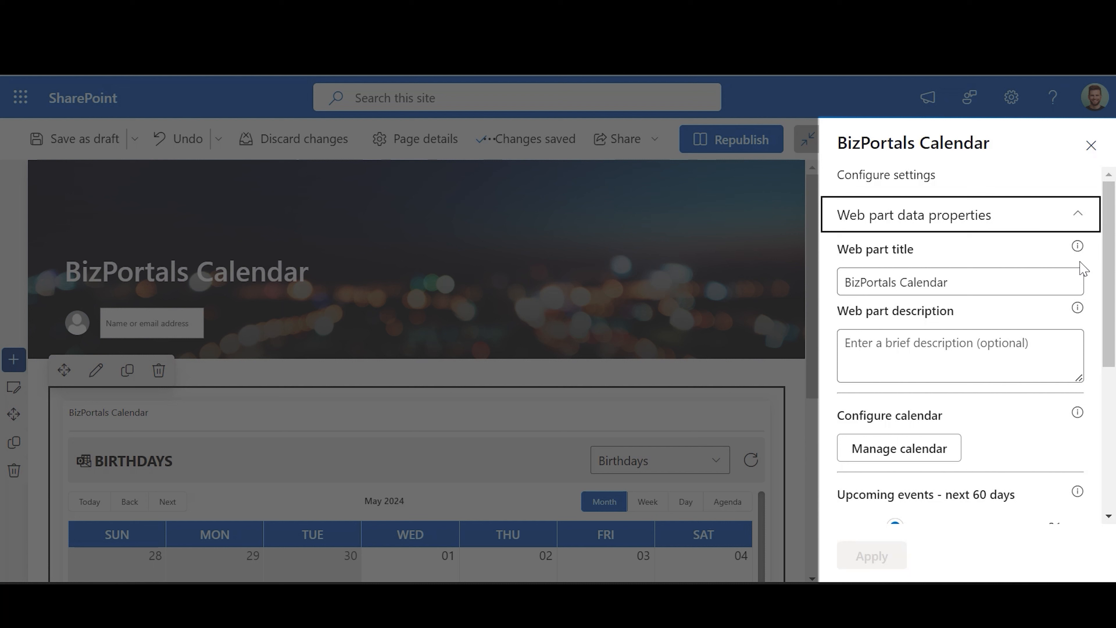
mouse_move(336, 110)
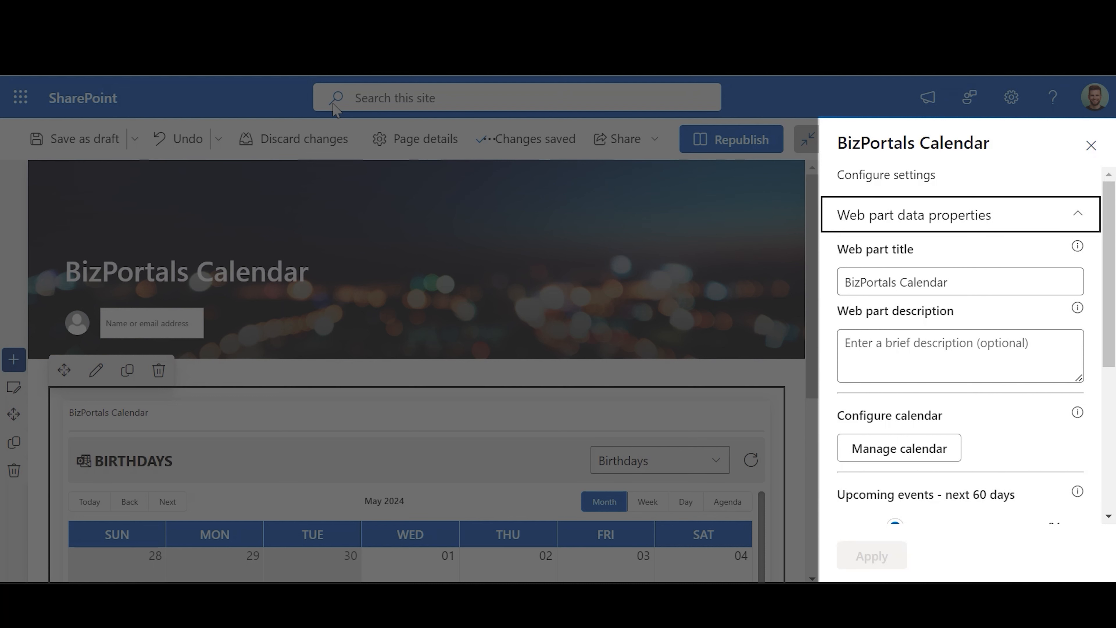
mouse_move(341, 99)
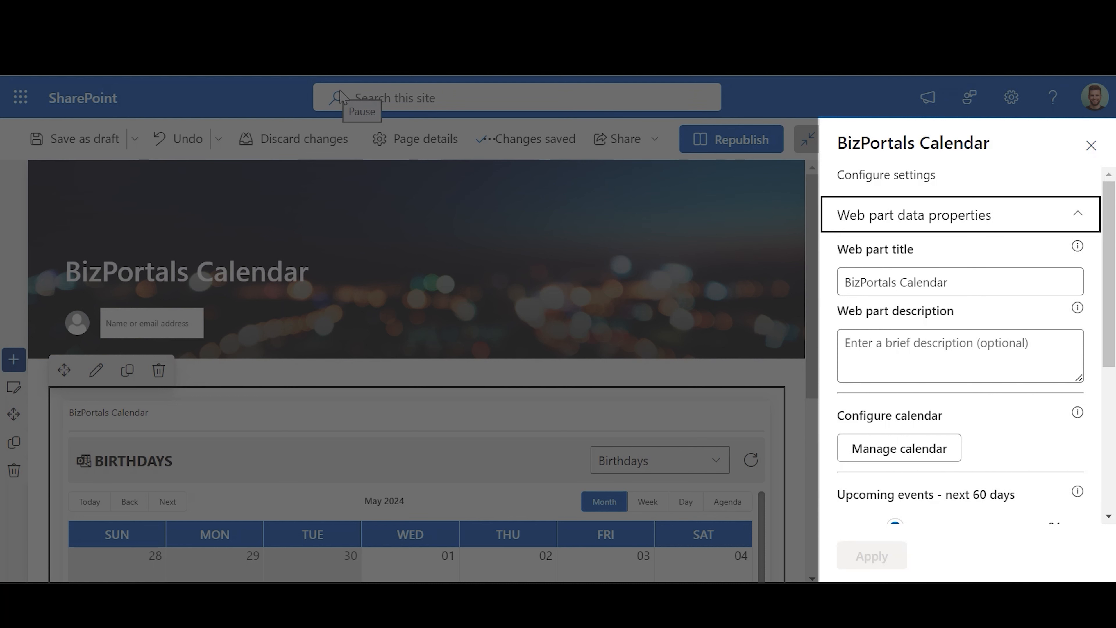
mouse_move(331, 92)
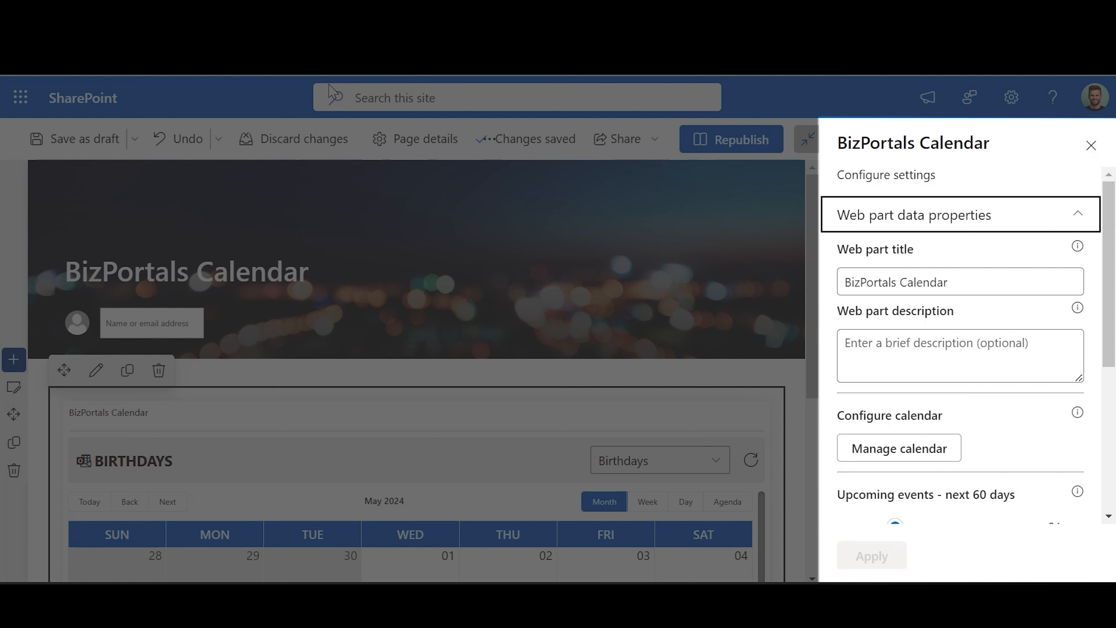
mouse_move(330, 114)
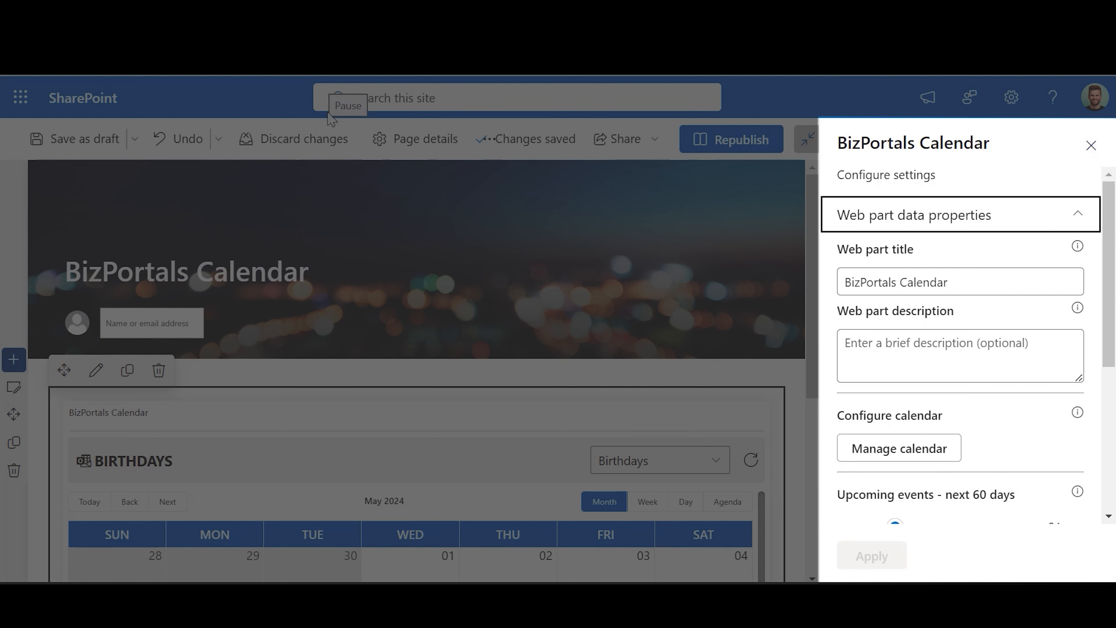
mouse_move(324, 116)
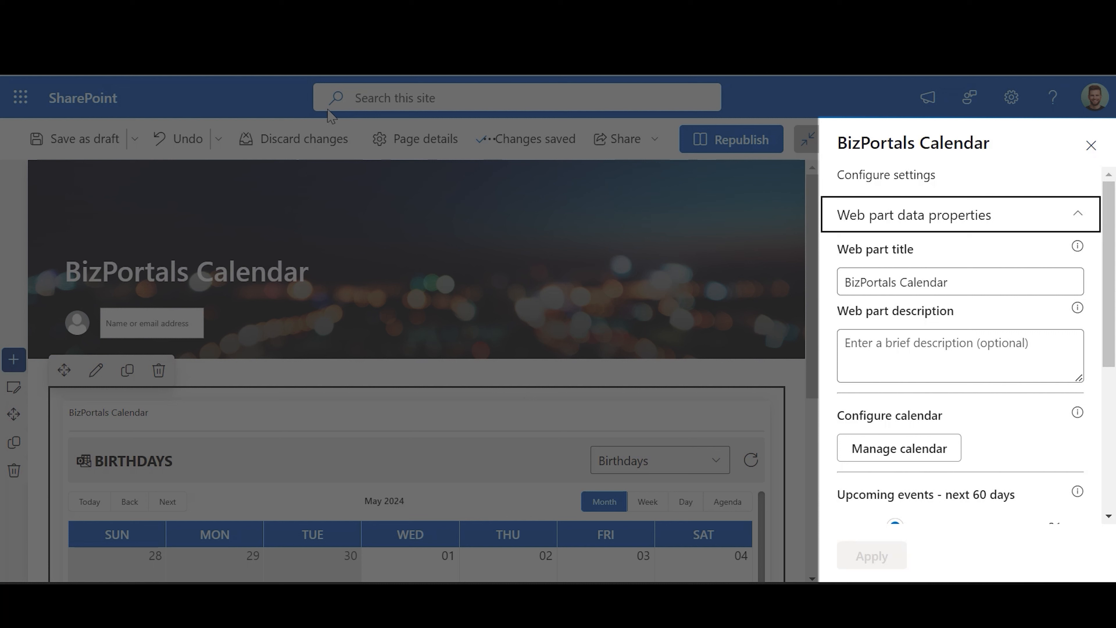
mouse_move(364, 100)
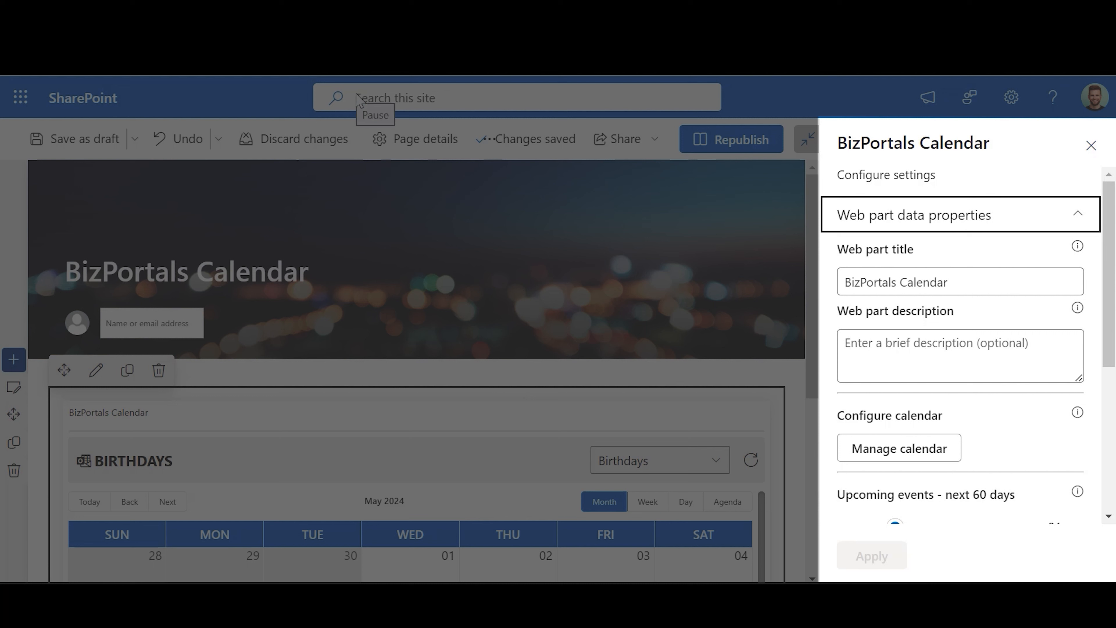
mouse_move(319, 124)
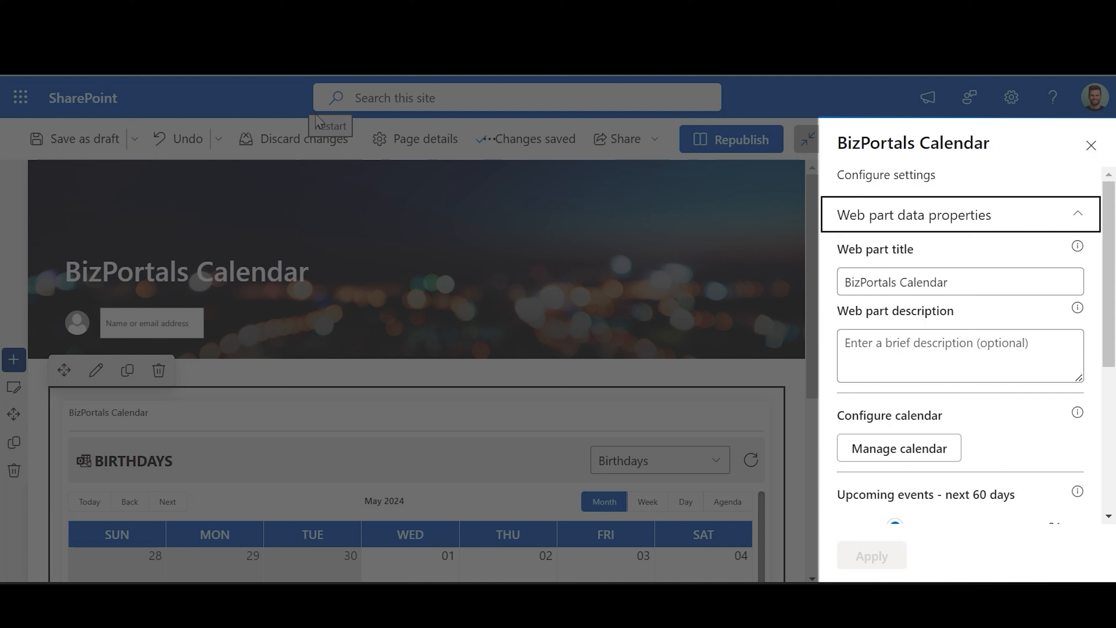
mouse_move(359, 98)
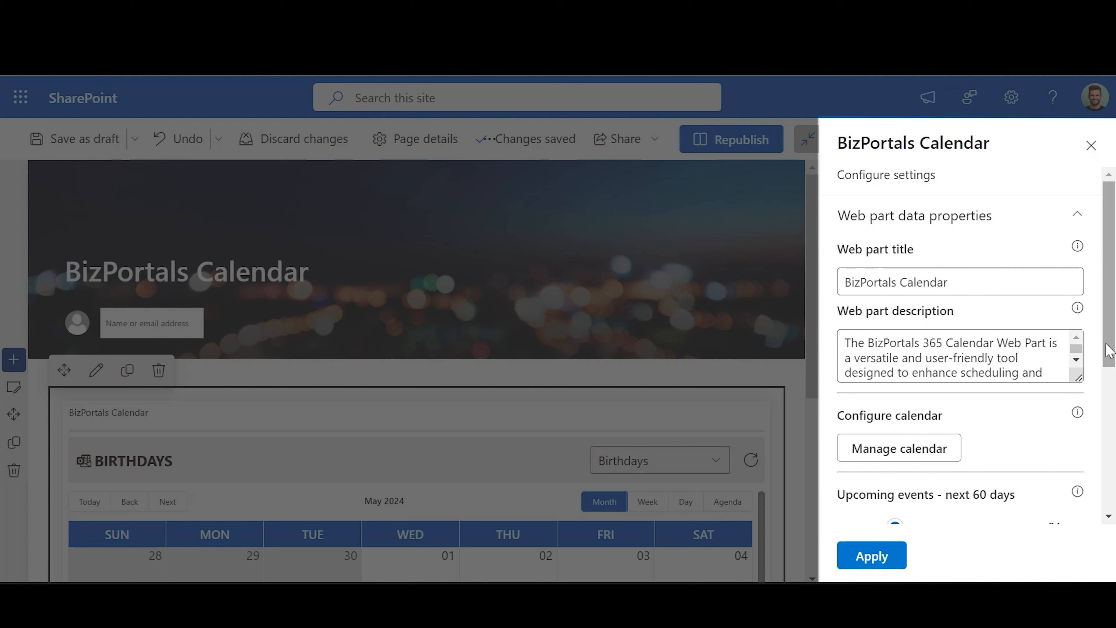
mouse_move(900, 448)
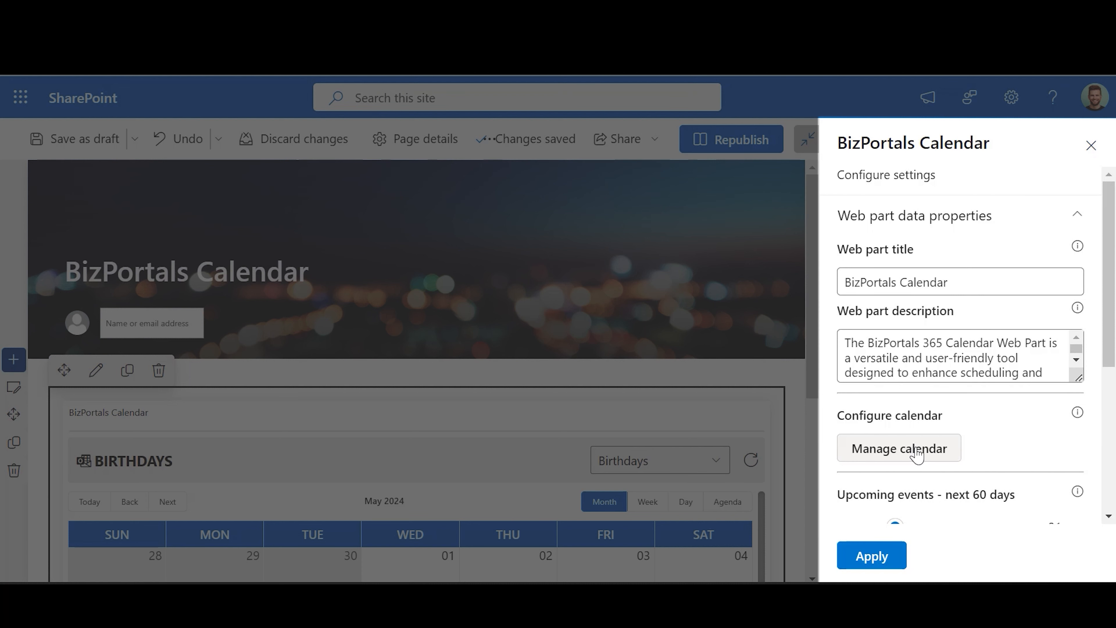
mouse_move(833, 442)
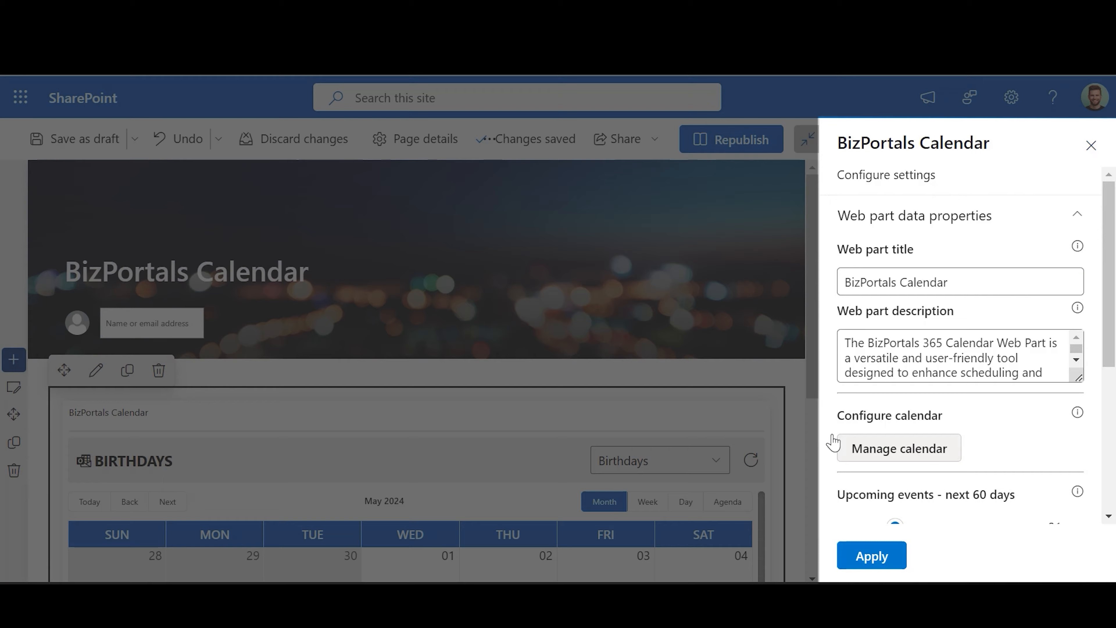
Add a calendar entry using the Payroll & Holidays calendar, named 'Payroll'.
left_click(899, 448)
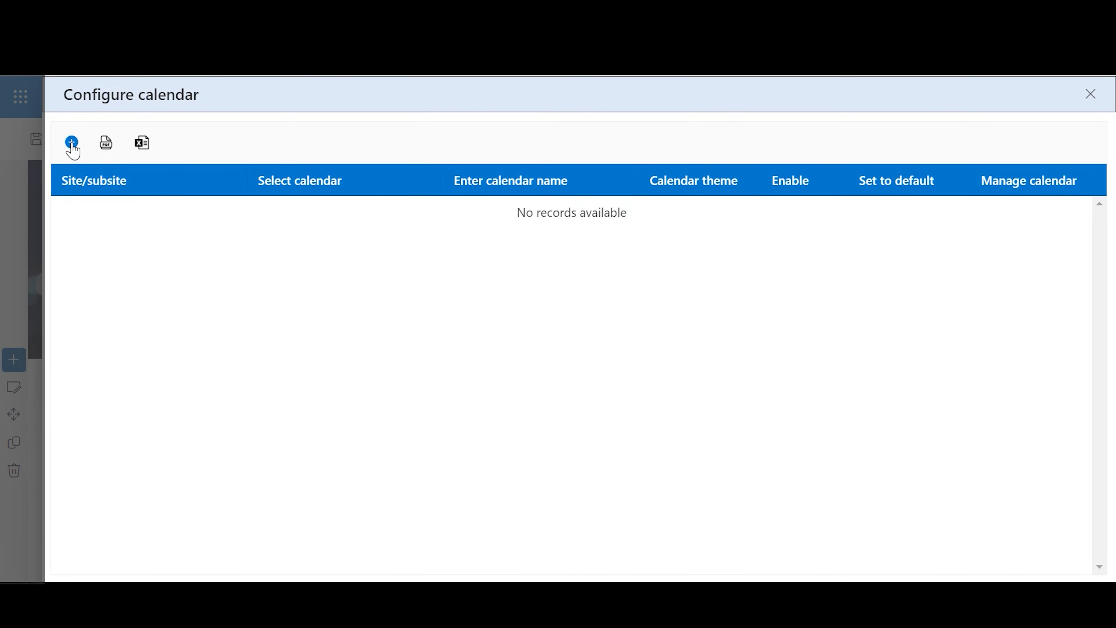
left_click(71, 143)
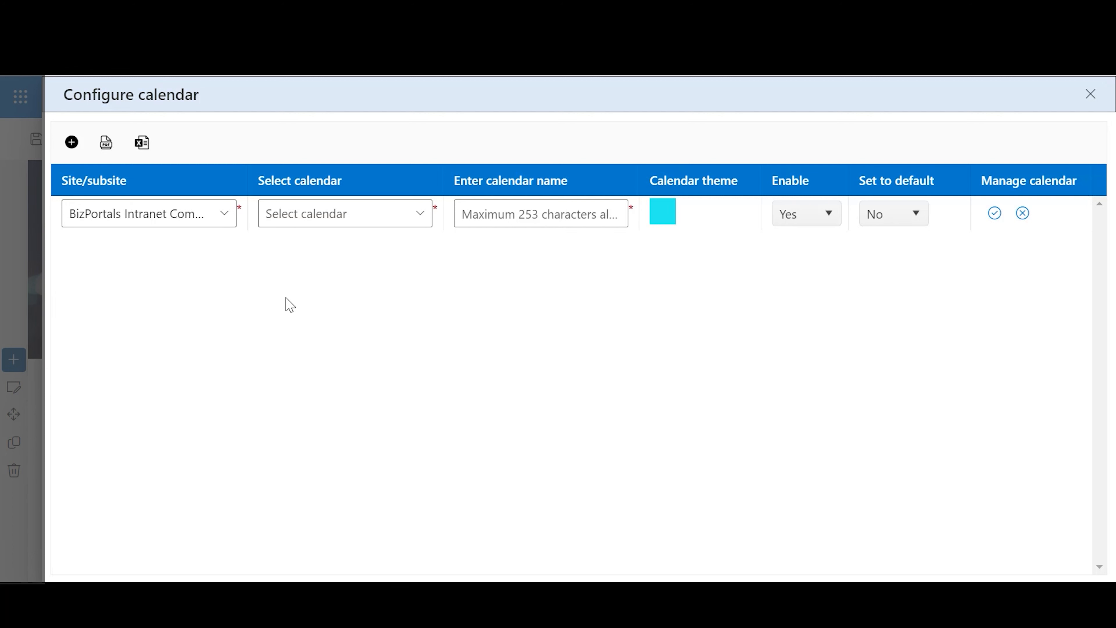
mouse_move(345, 251)
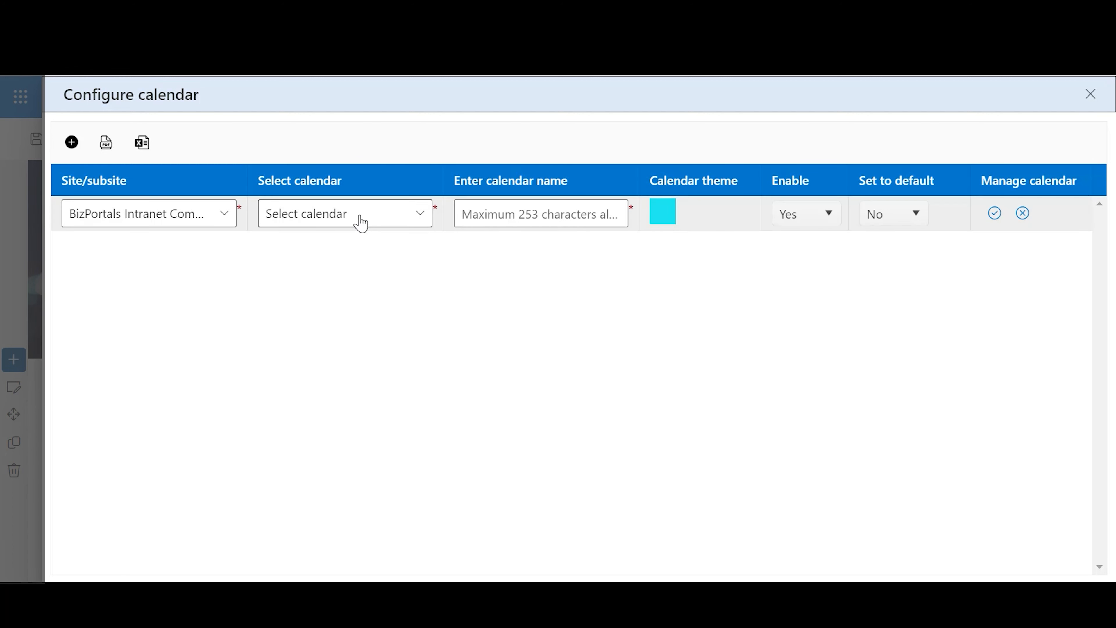
left_click(344, 214)
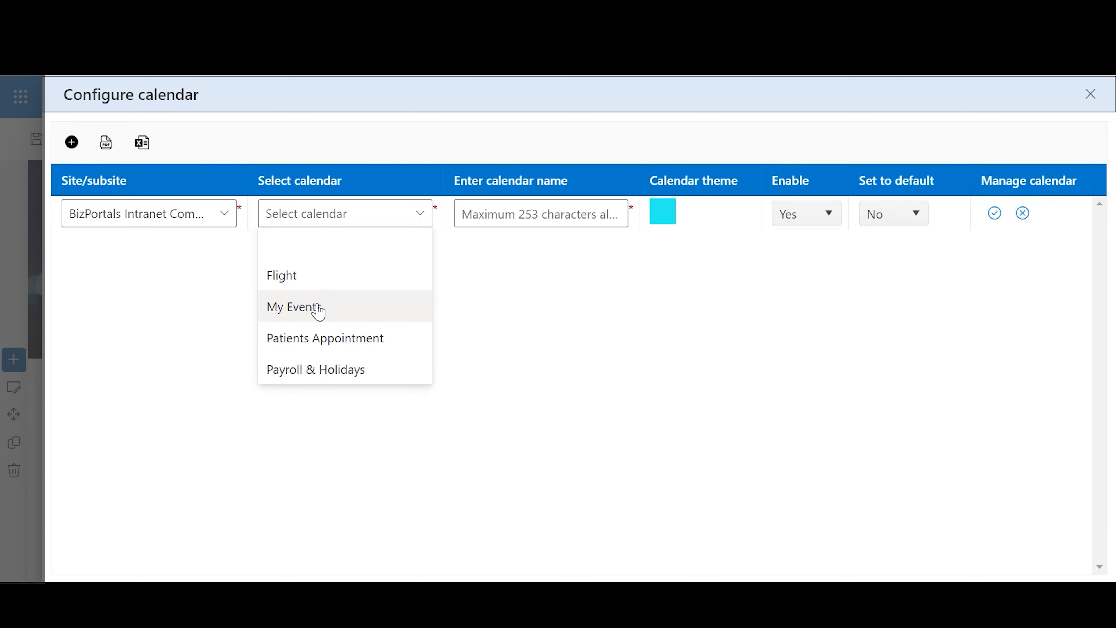
mouse_move(317, 368)
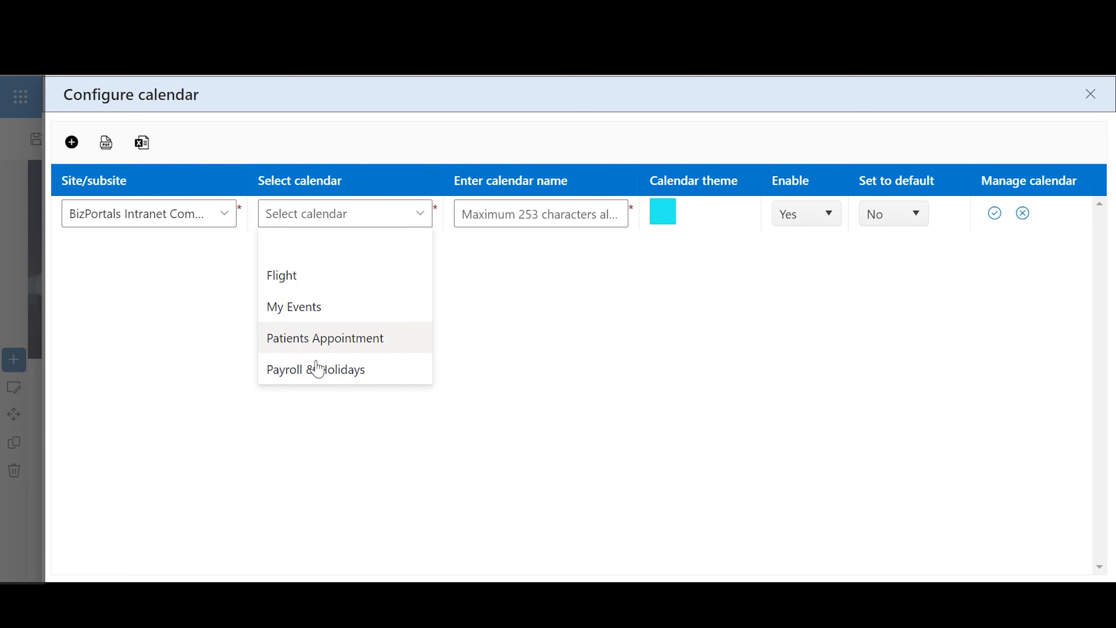
left_click(317, 369)
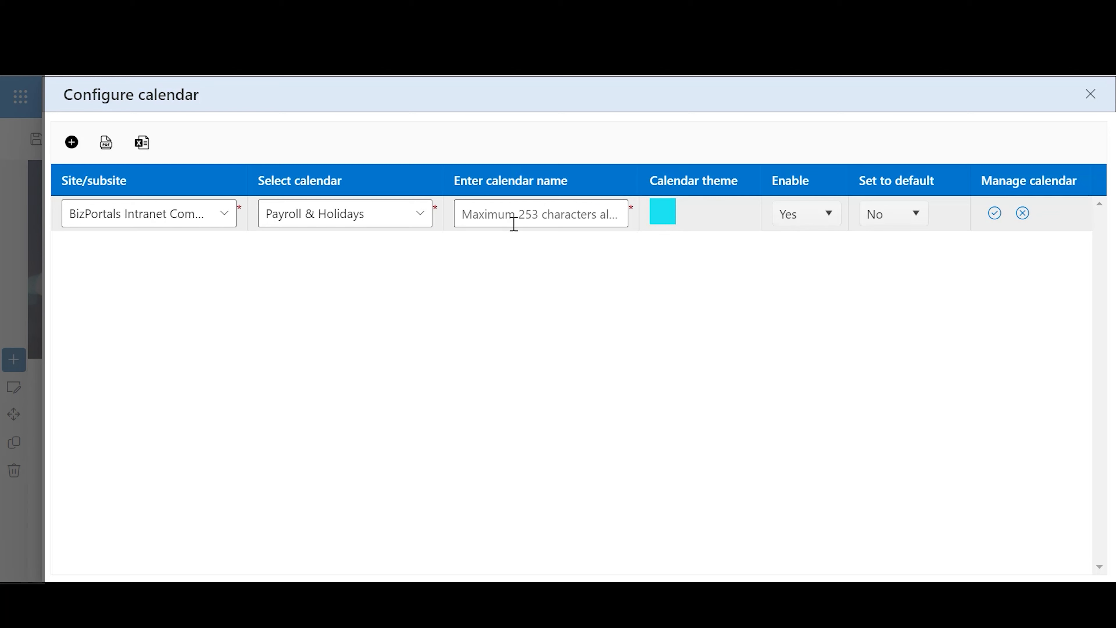
type("Pay")
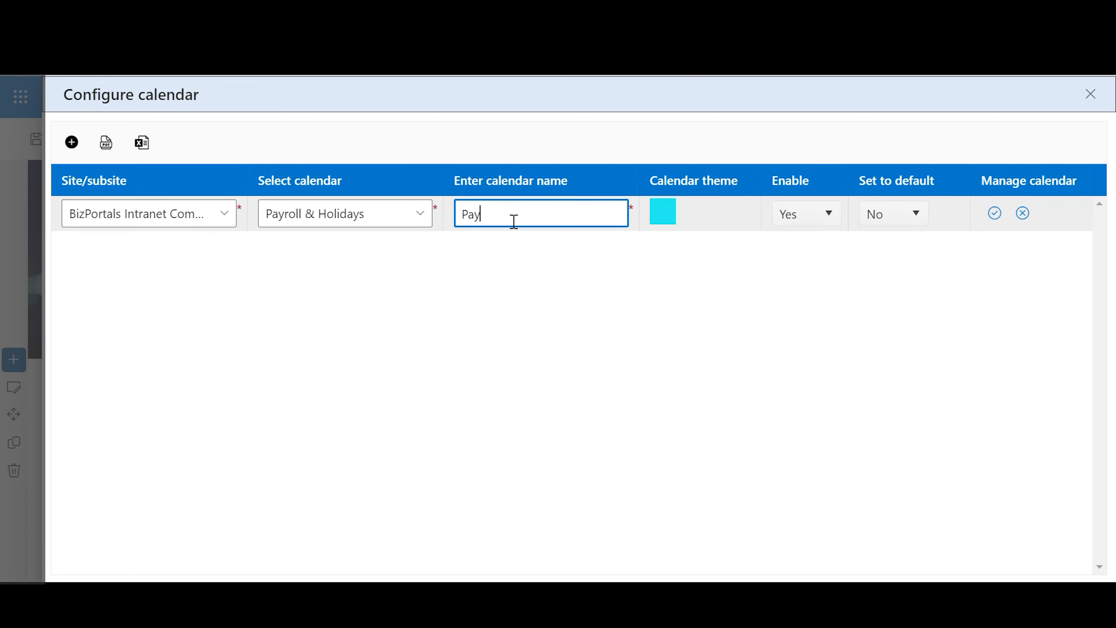
type("ro")
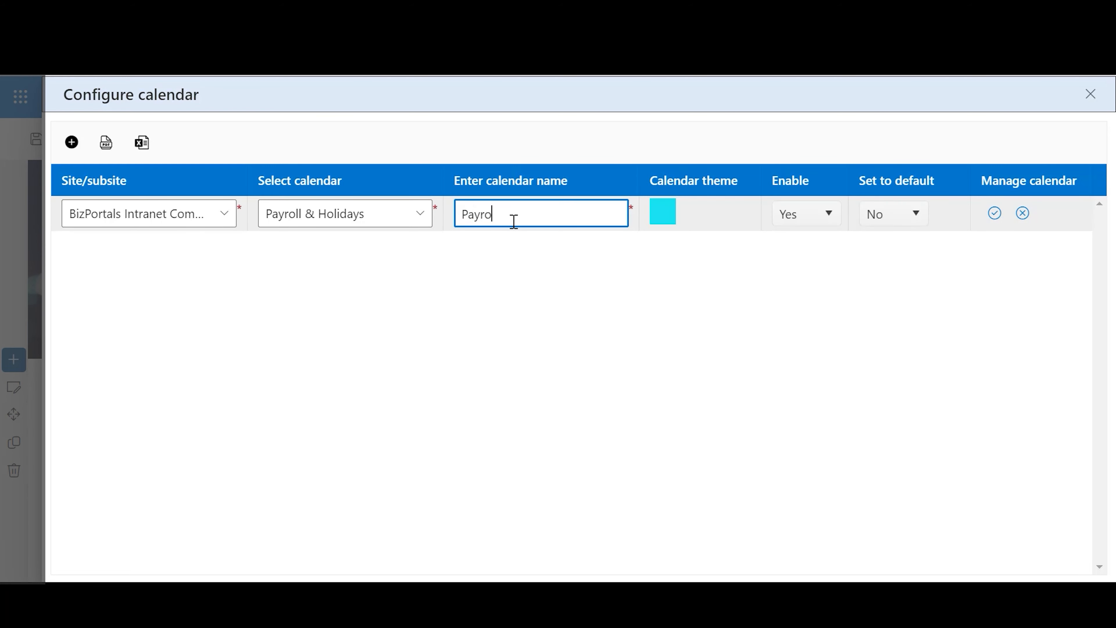
type("ll")
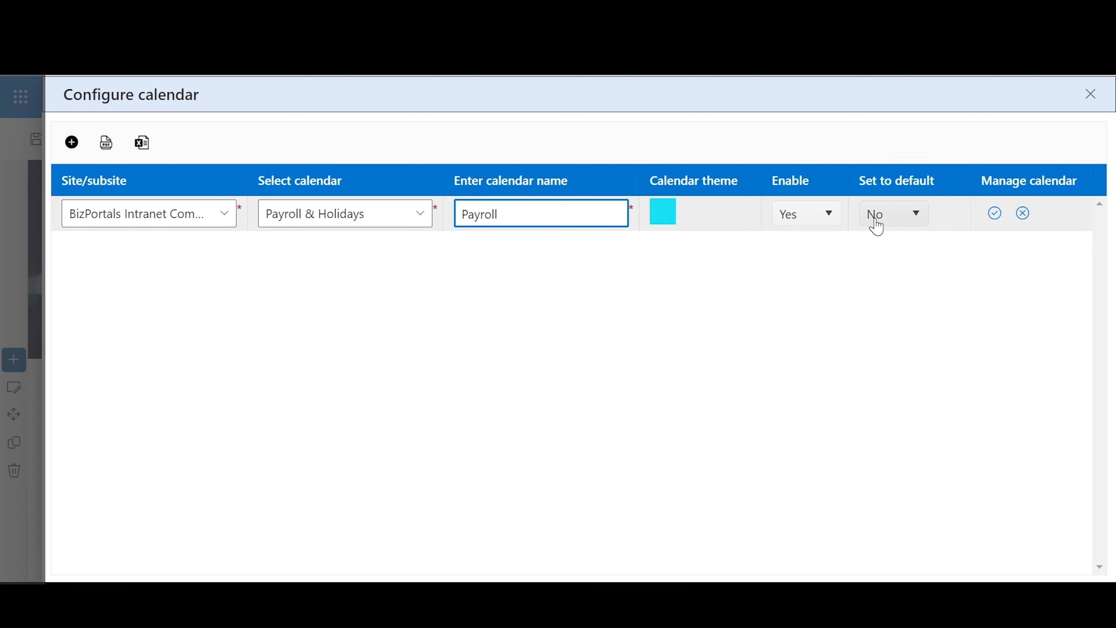
mouse_move(913, 222)
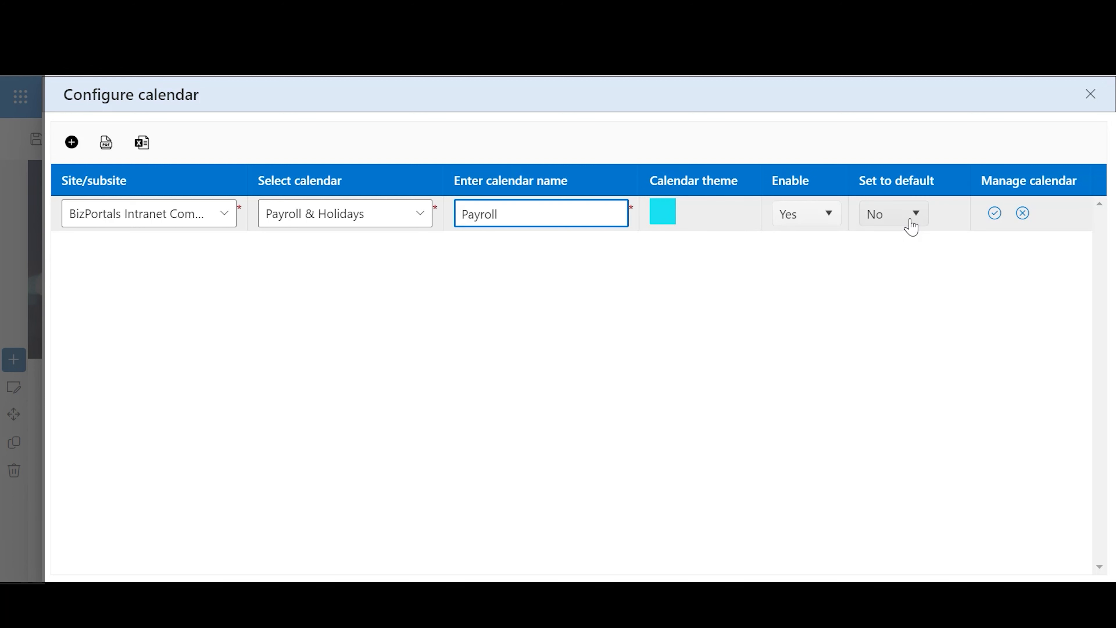
mouse_move(888, 226)
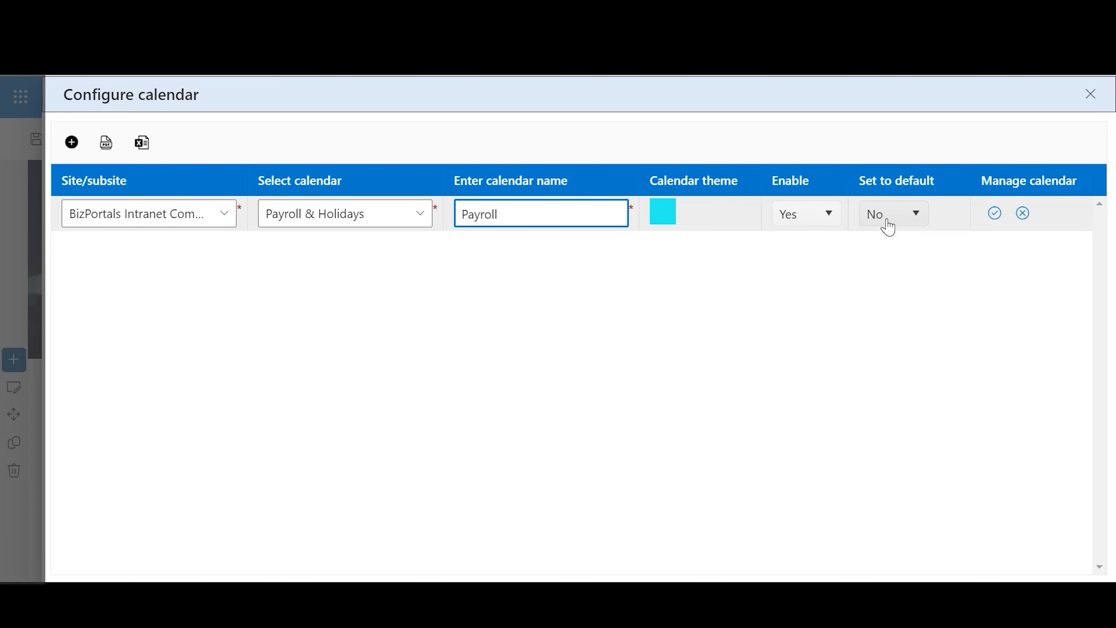
Set the Payroll entry's Enable to Yes and Set to default to Yes.
left_click(805, 214)
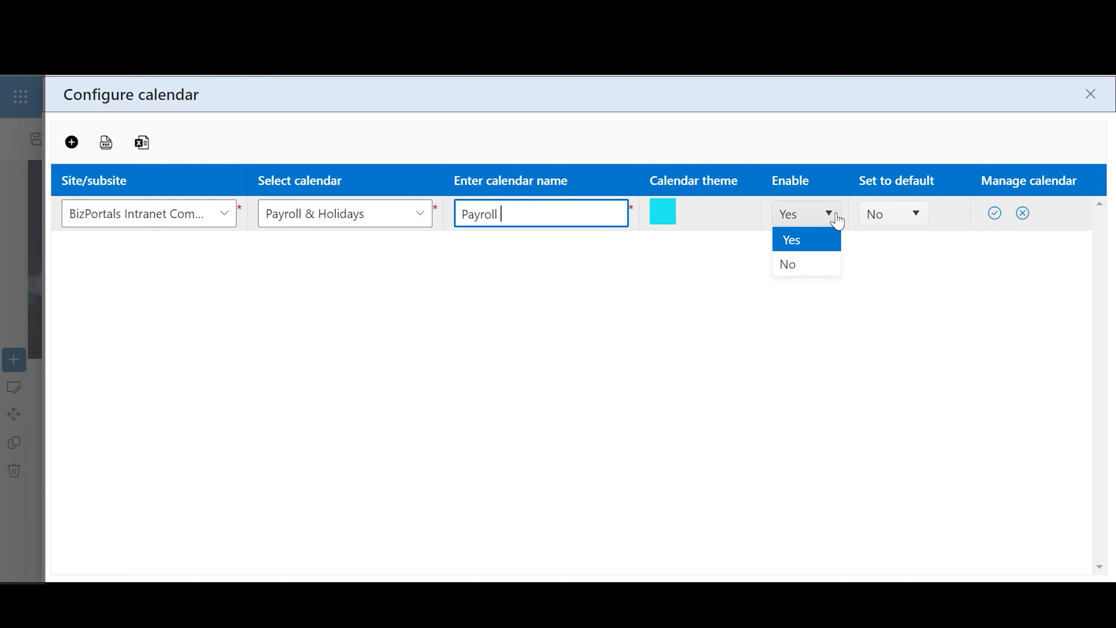
left_click(791, 241)
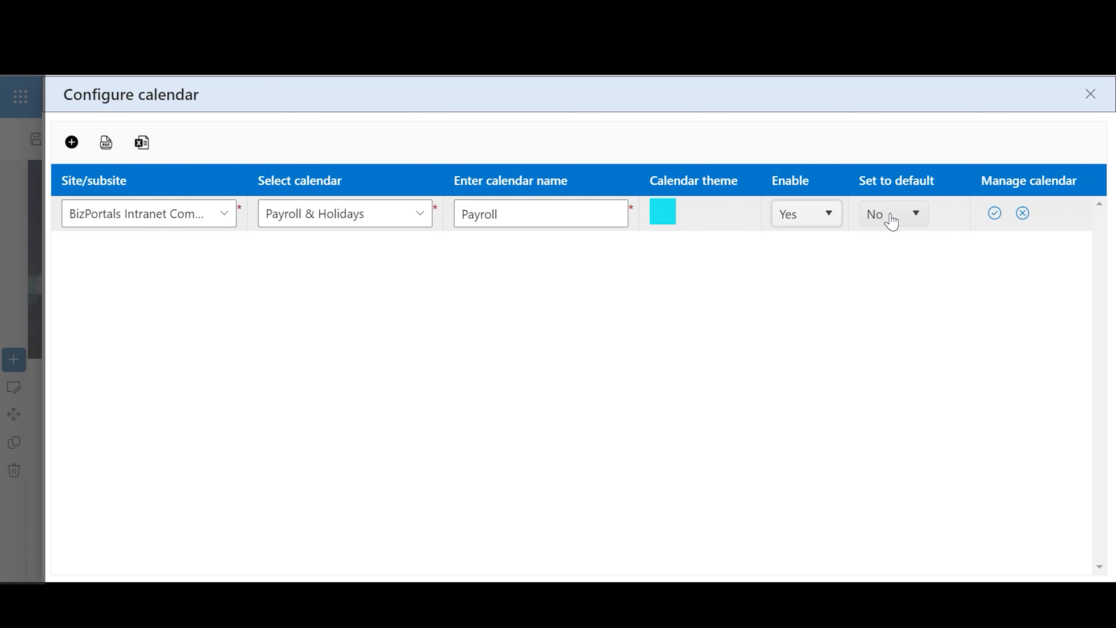
left_click(892, 213)
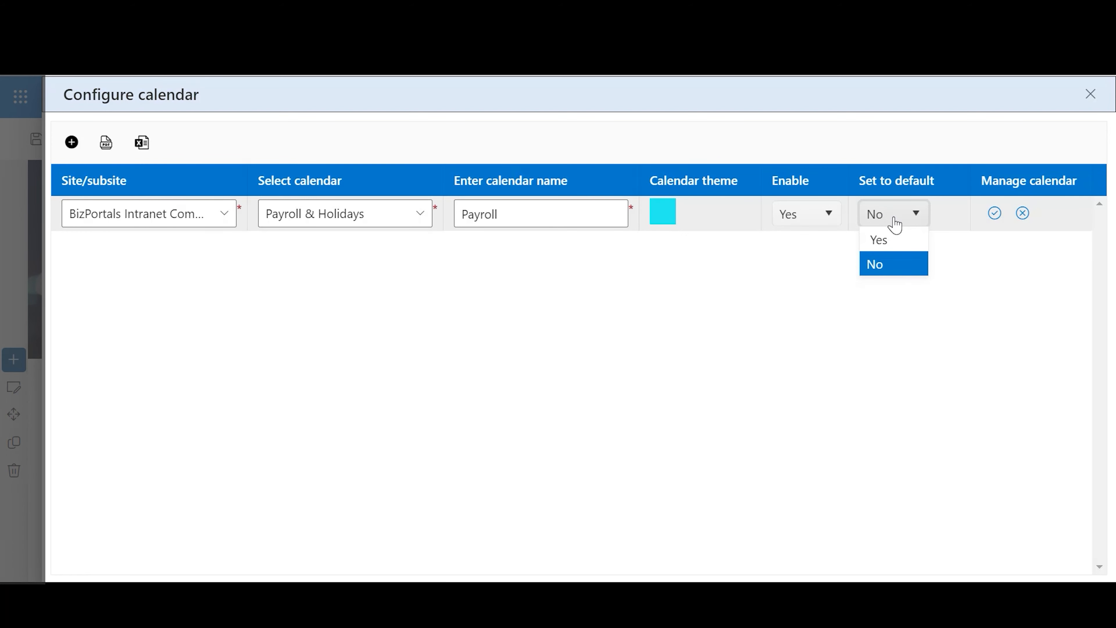
left_click(874, 264)
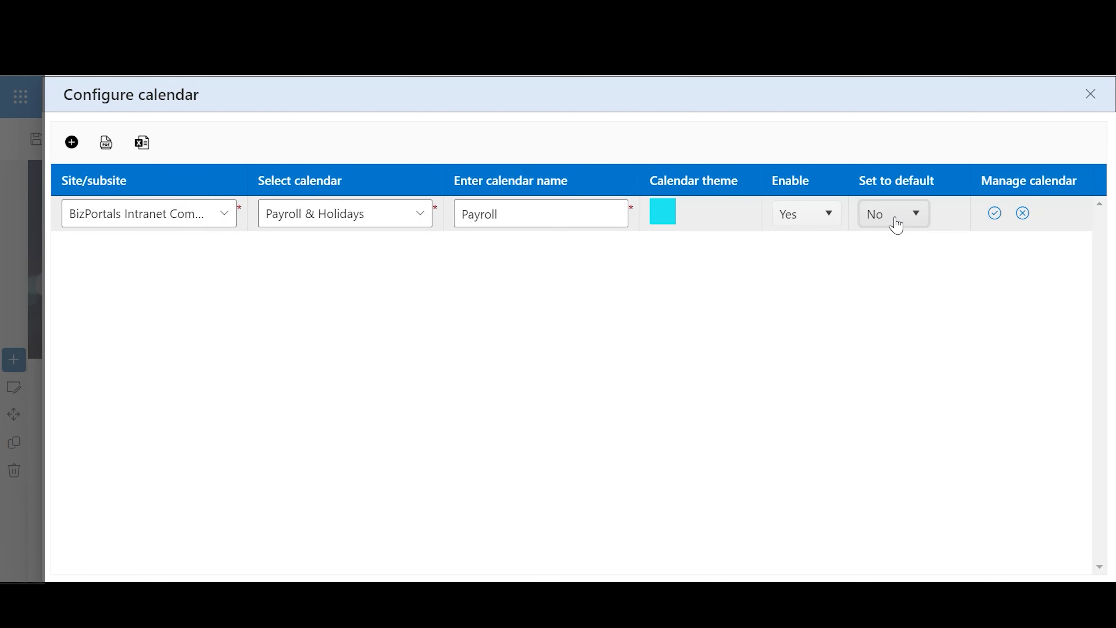
left_click(893, 213)
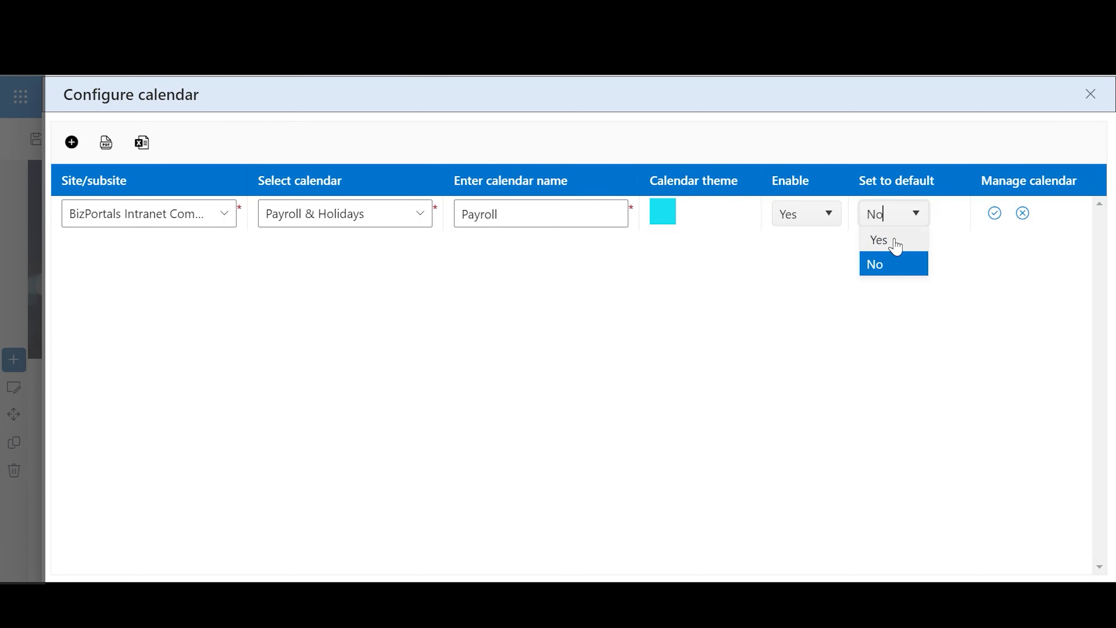
left_click(879, 240)
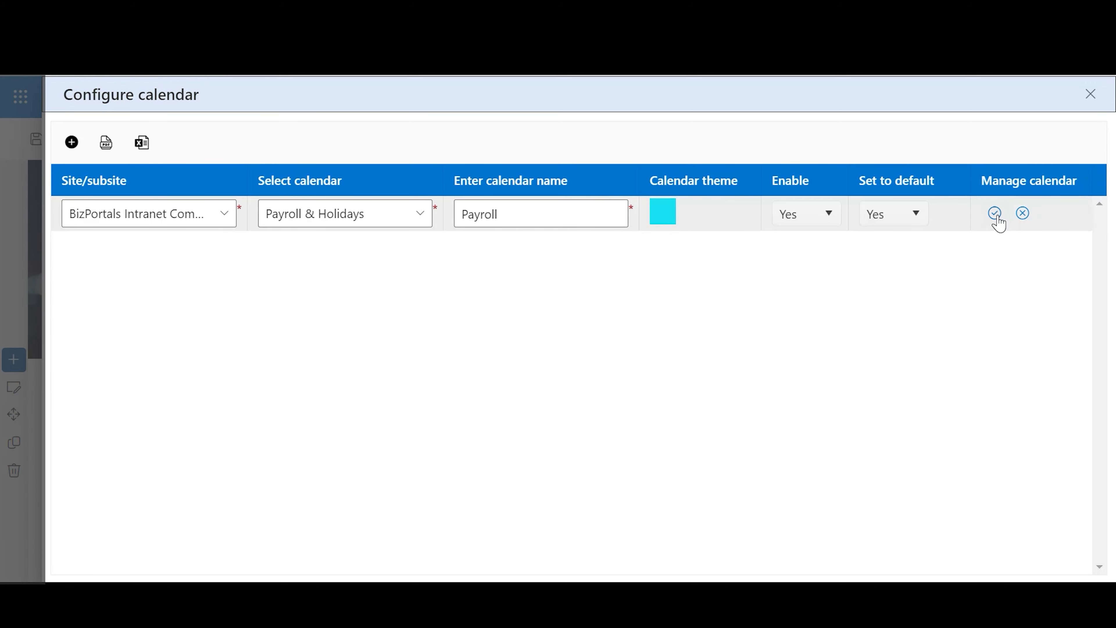
Save the Payroll calendar entry and close the calendar configuration.
left_click(995, 213)
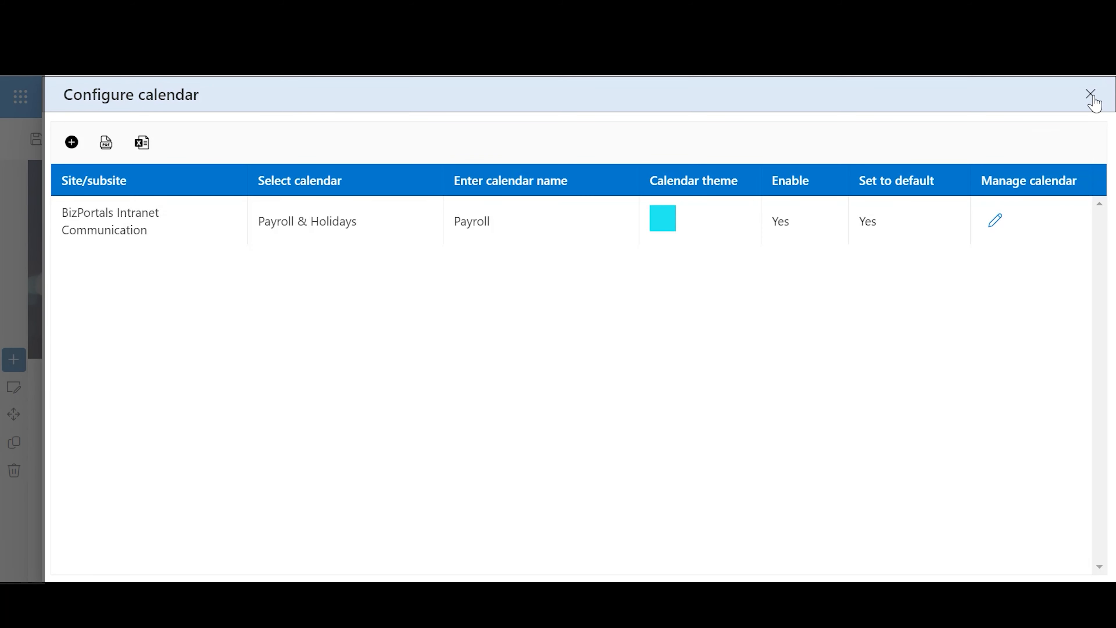
mouse_move(1089, 93)
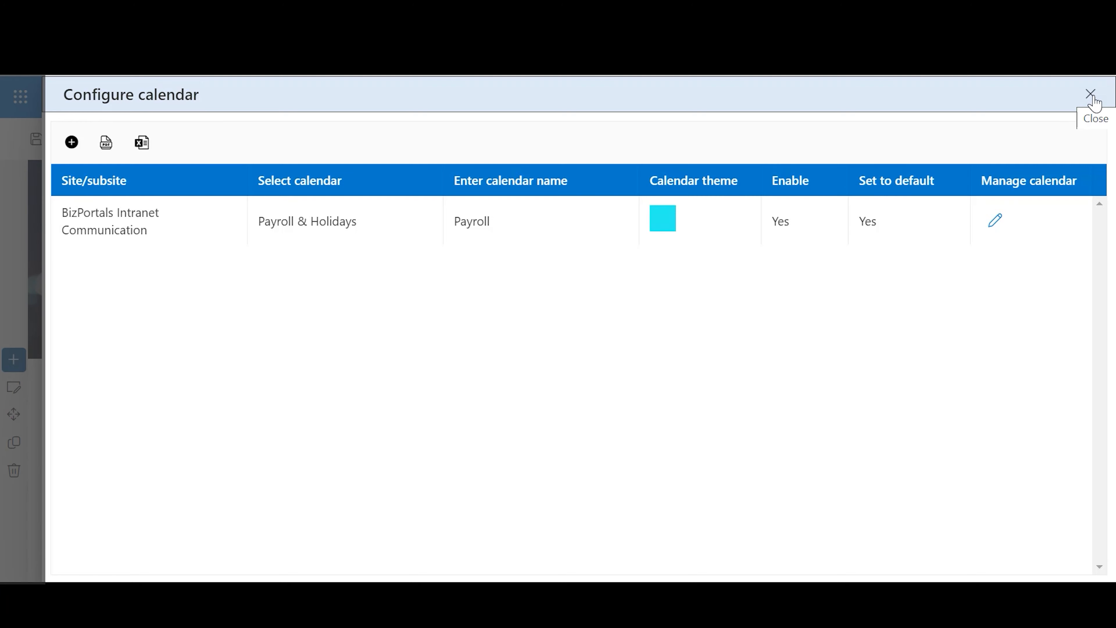
mouse_move(1030, 330)
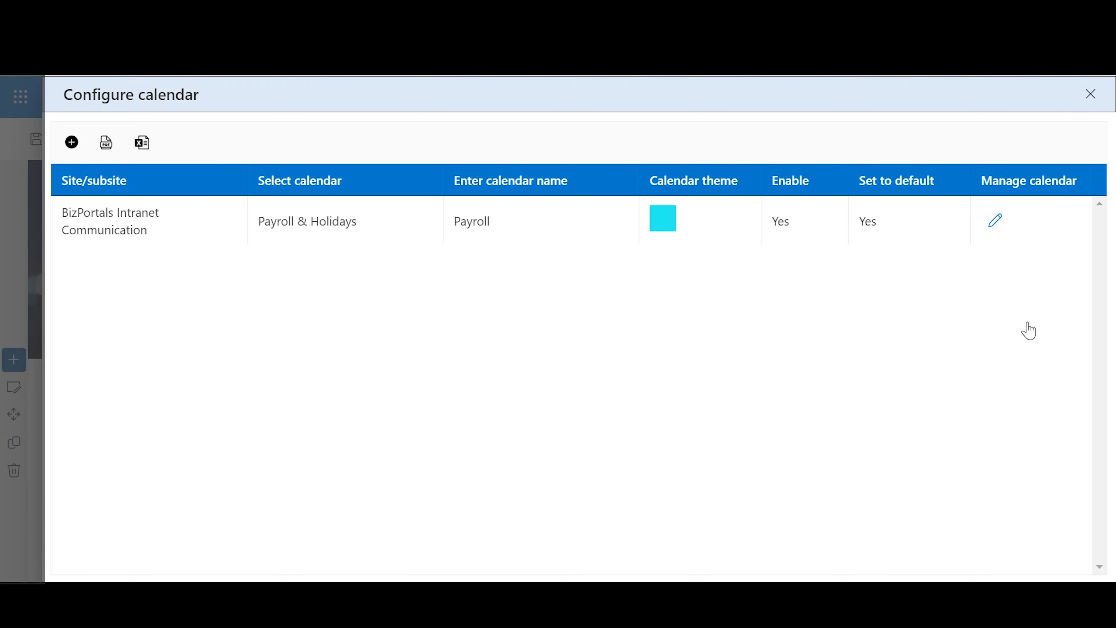
left_click(1090, 93)
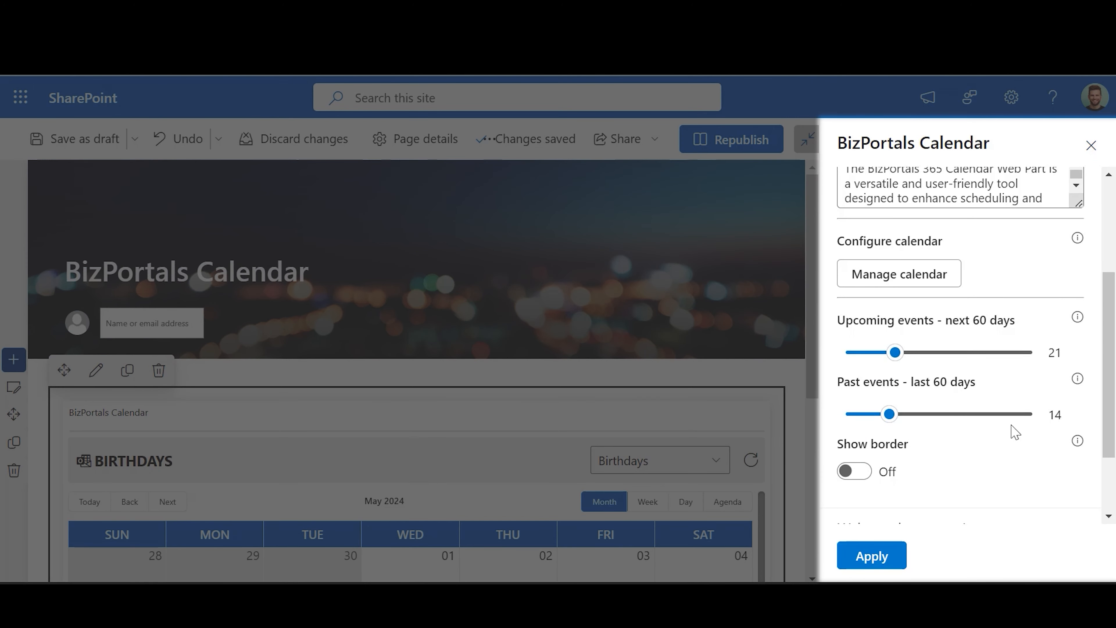
mouse_move(895, 352)
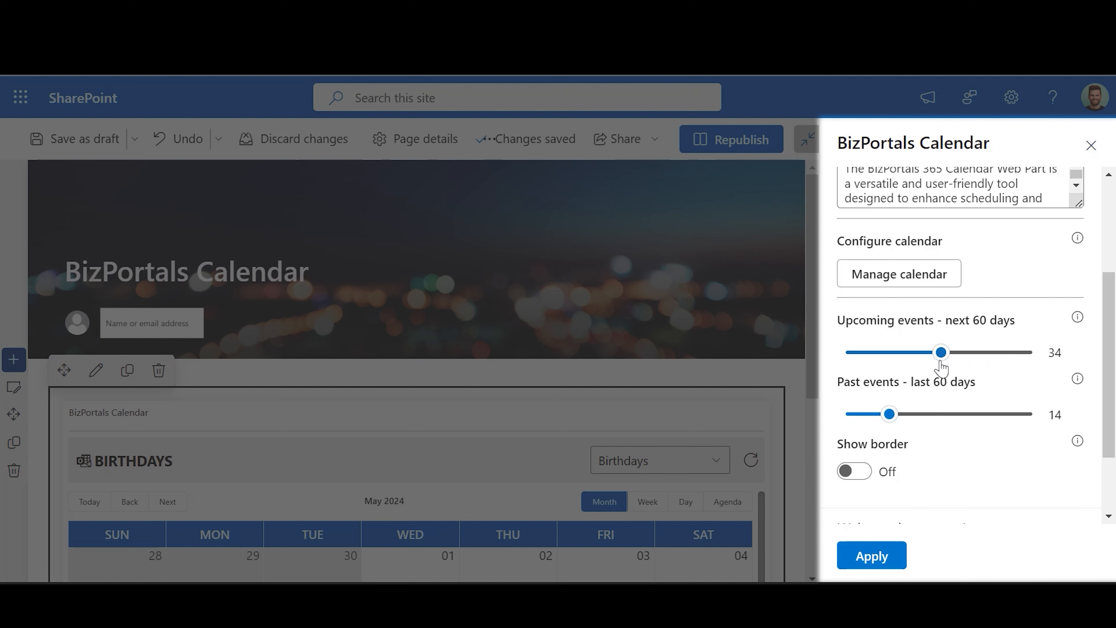
Set upcoming events to 34 days and past events to 24 days, leaving Show border off.
scroll("down", 3)
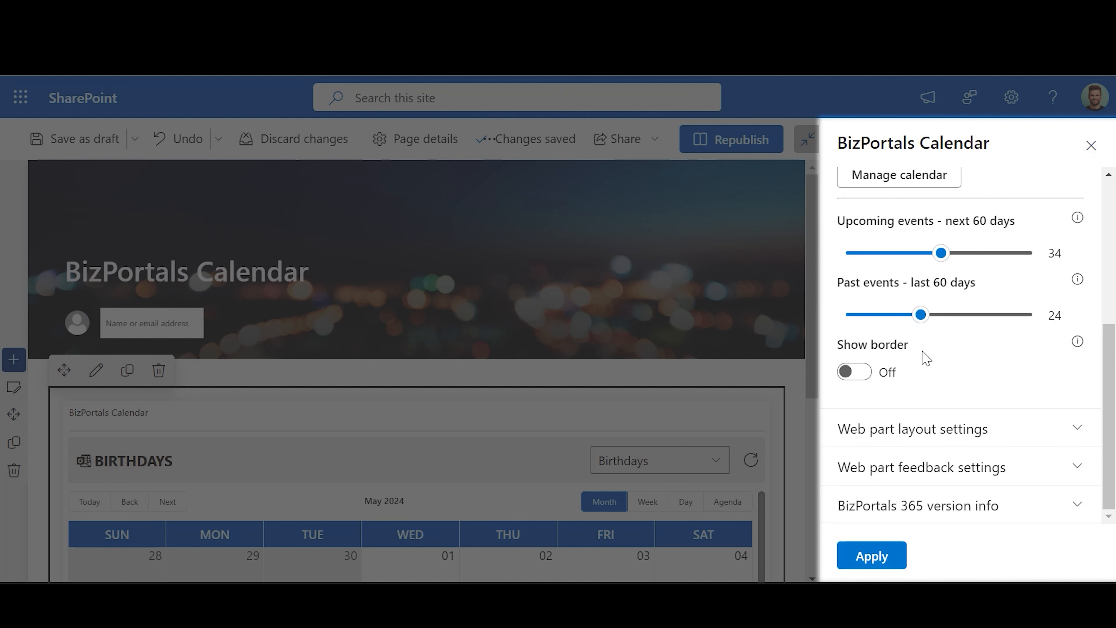
mouse_move(853, 373)
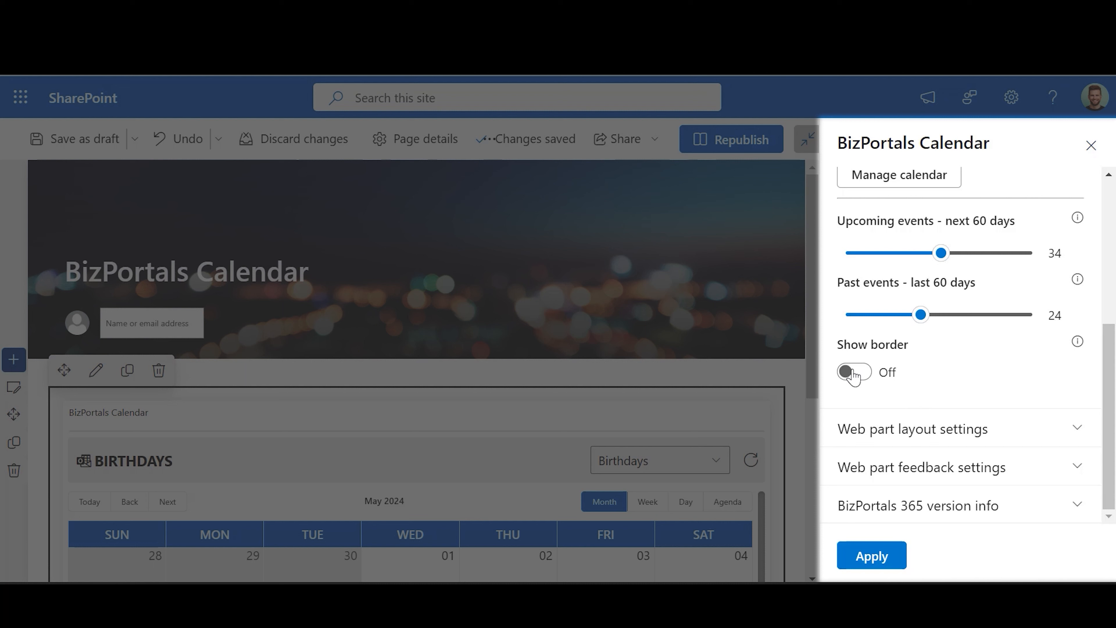
left_click(853, 372)
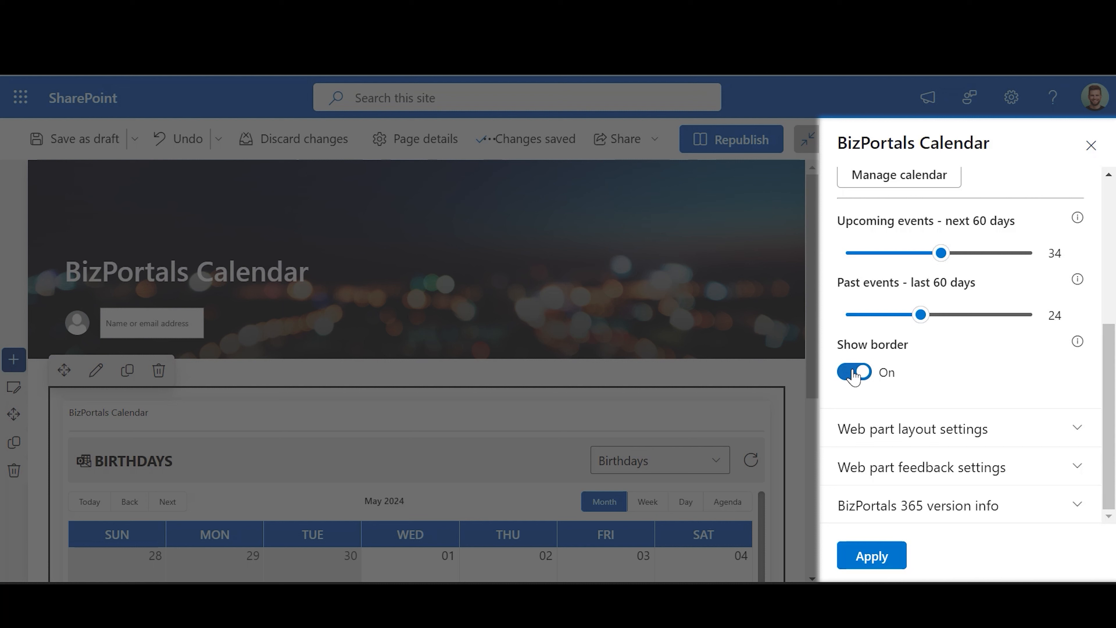
left_click(853, 372)
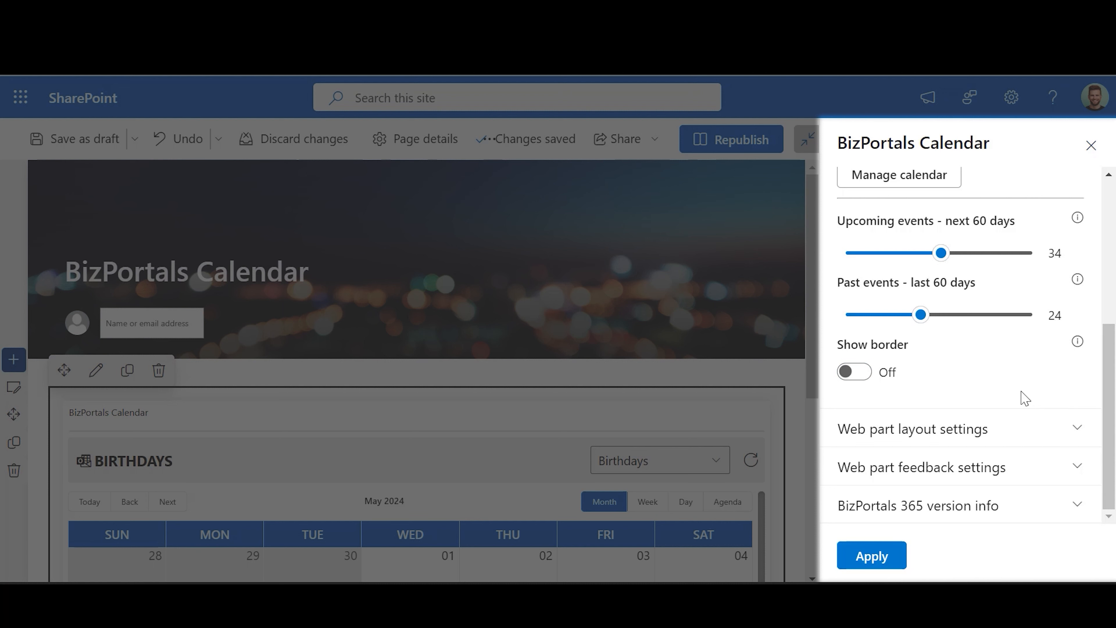
mouse_move(1010, 392)
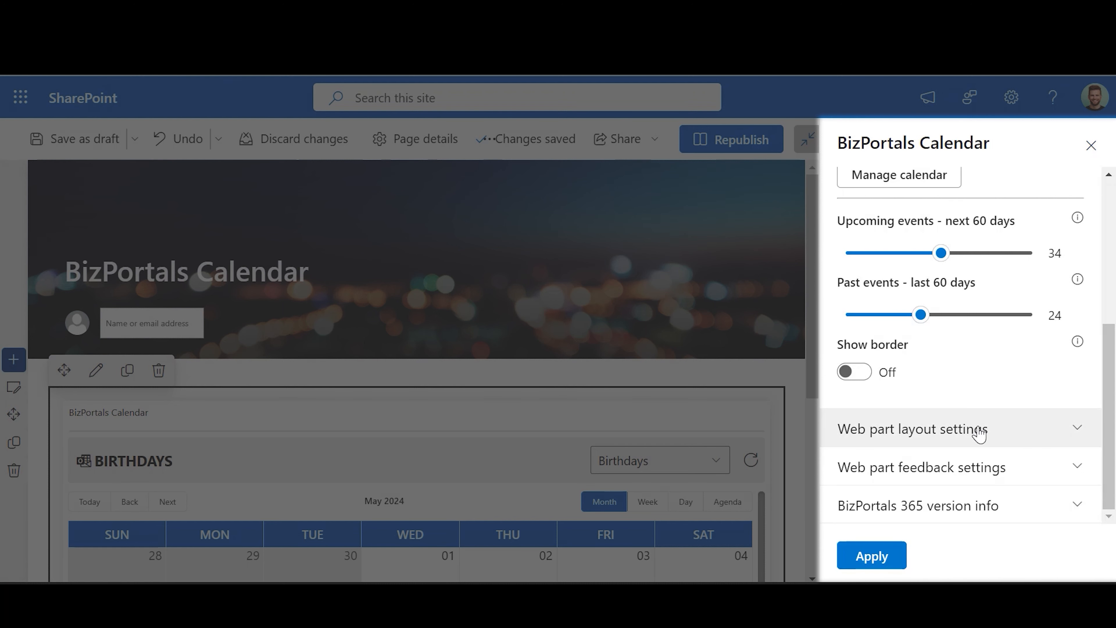
Expand the web part layout settings and browse the header layouts toward Panel 07.
left_click(913, 428)
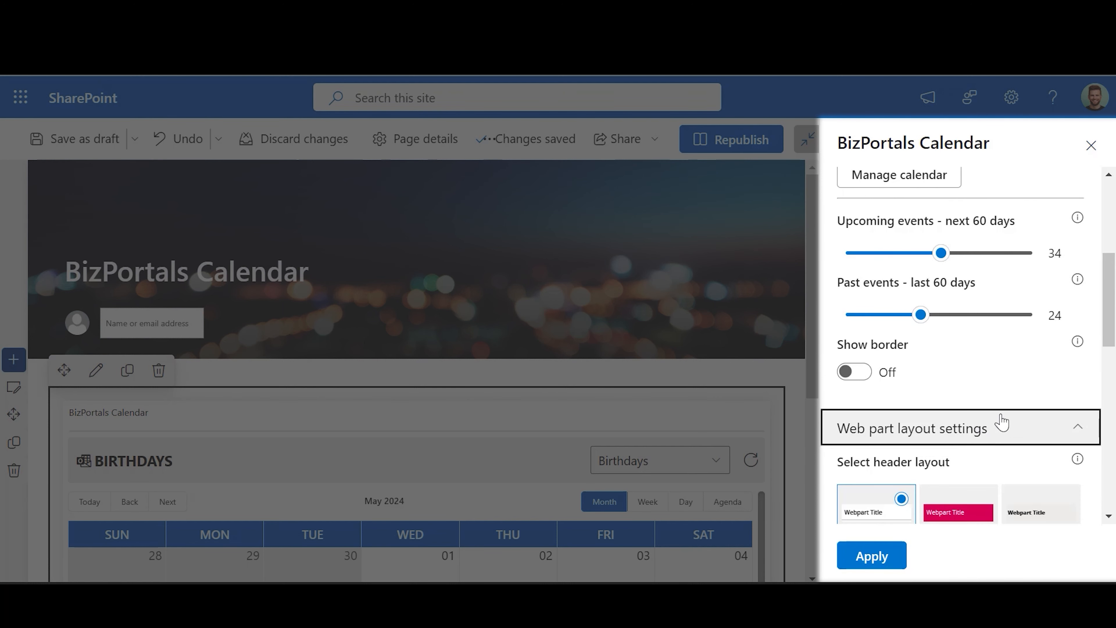
scroll("down", 3)
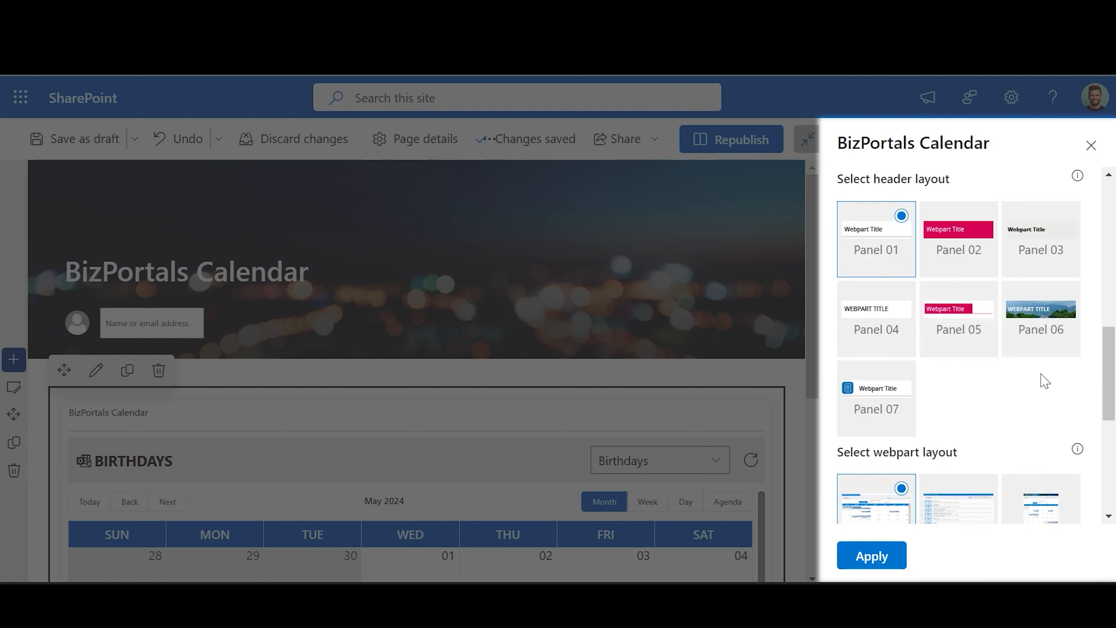
mouse_move(1039, 382)
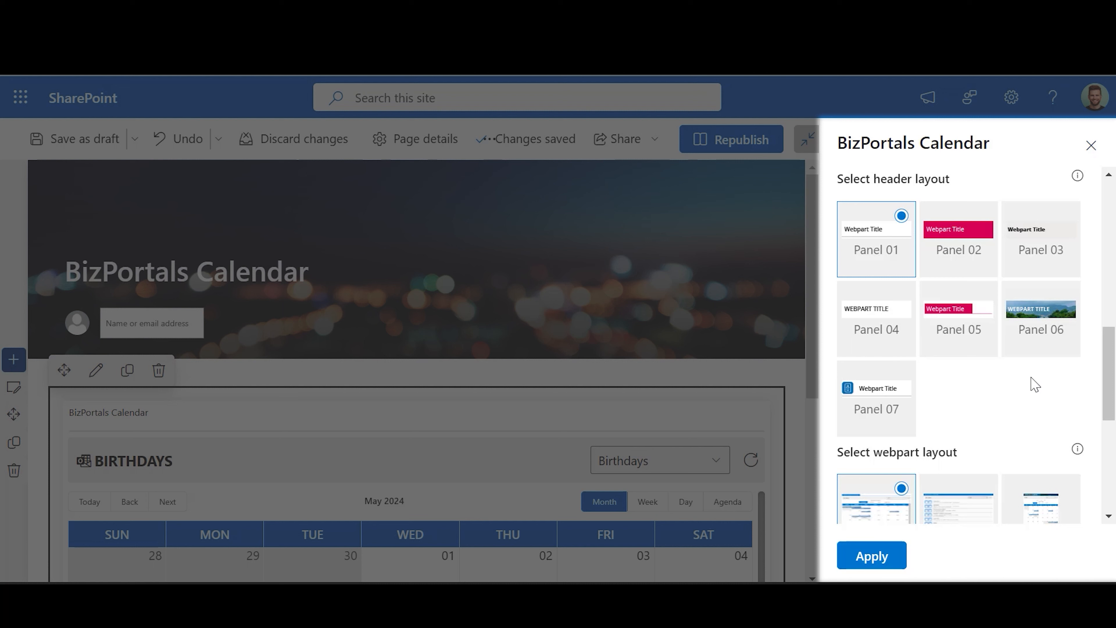
mouse_move(1012, 383)
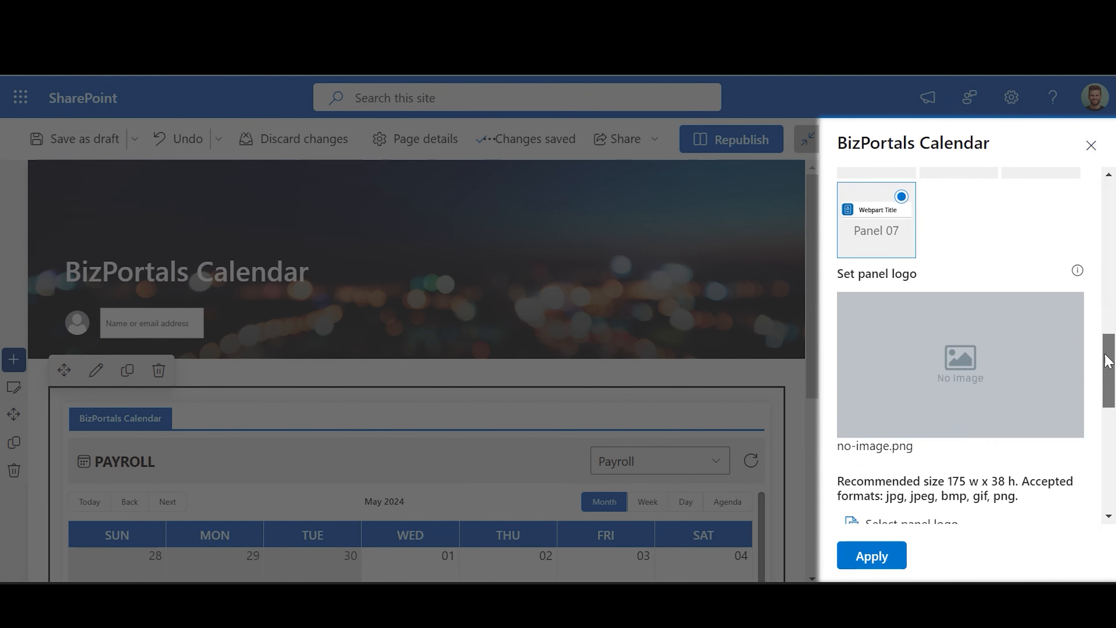
Raise the web part height slider from 300 to 550 px, keeping Layout 01.
scroll("down", 3)
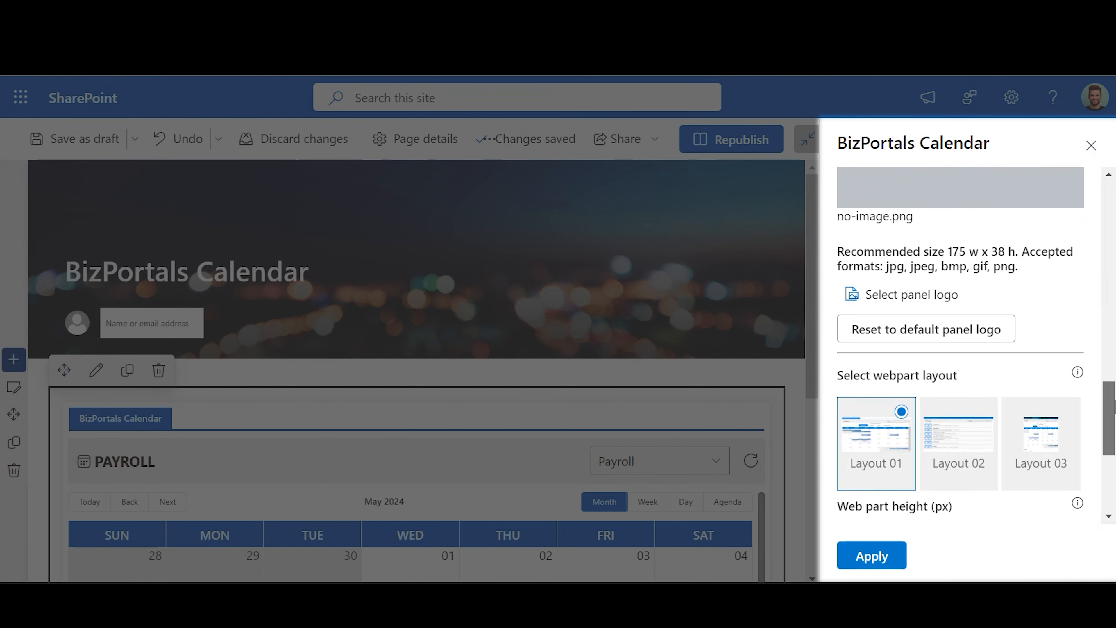
scroll("down", 3)
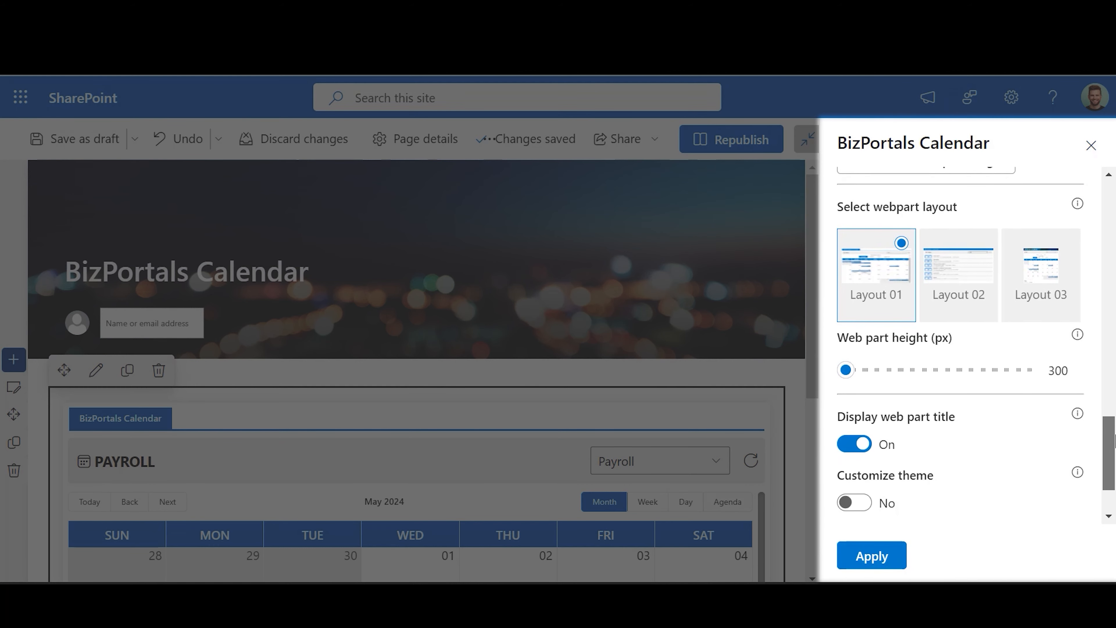
scroll("up", 3)
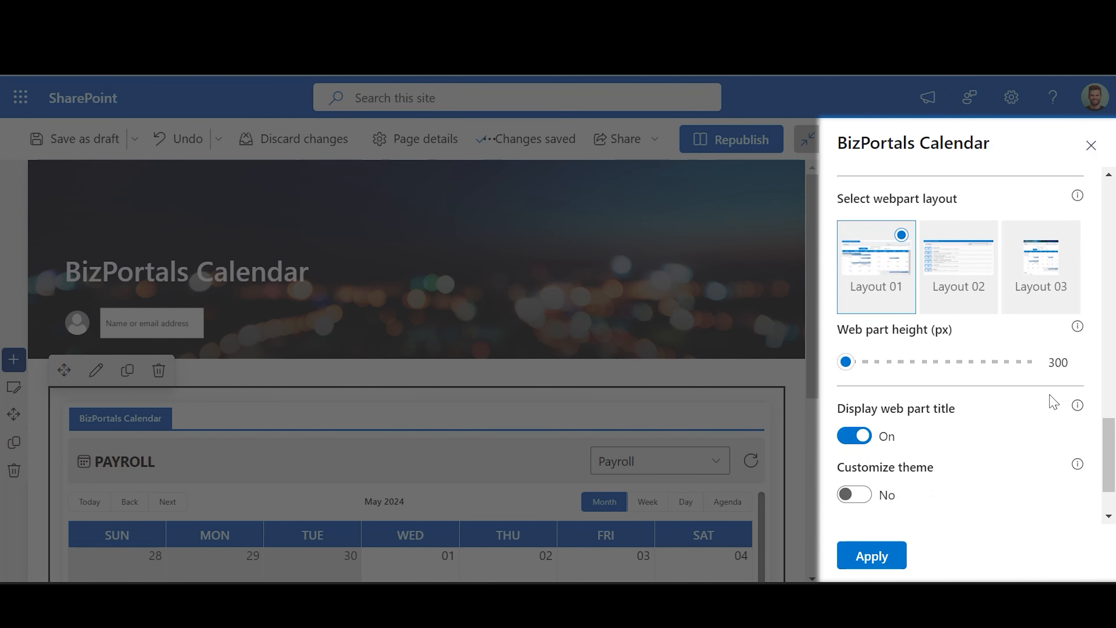
mouse_move(1034, 393)
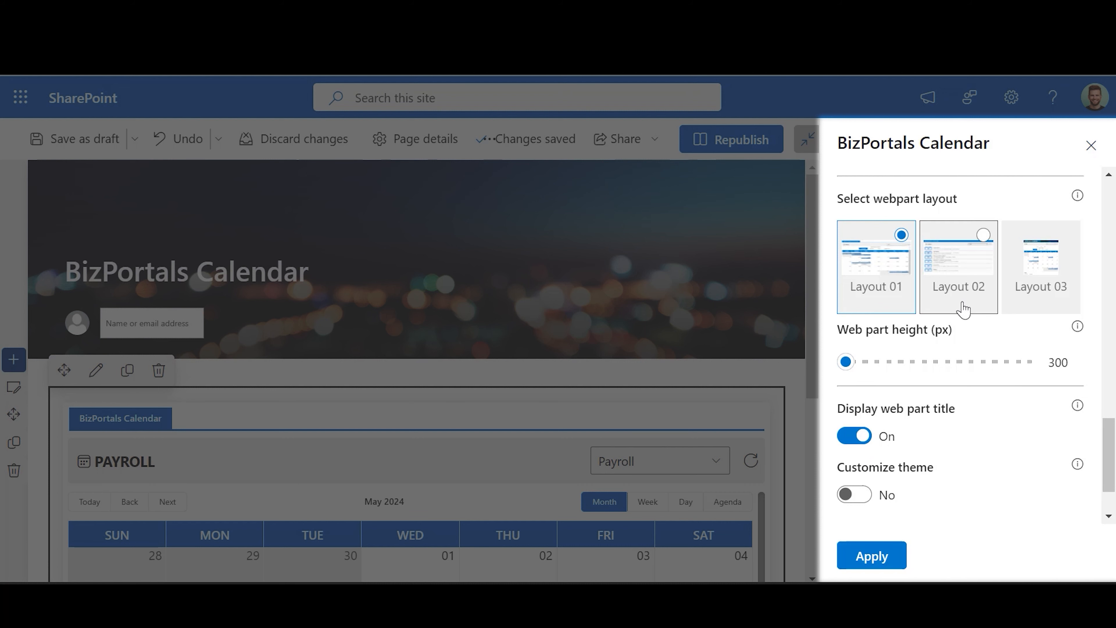
mouse_move(963, 321)
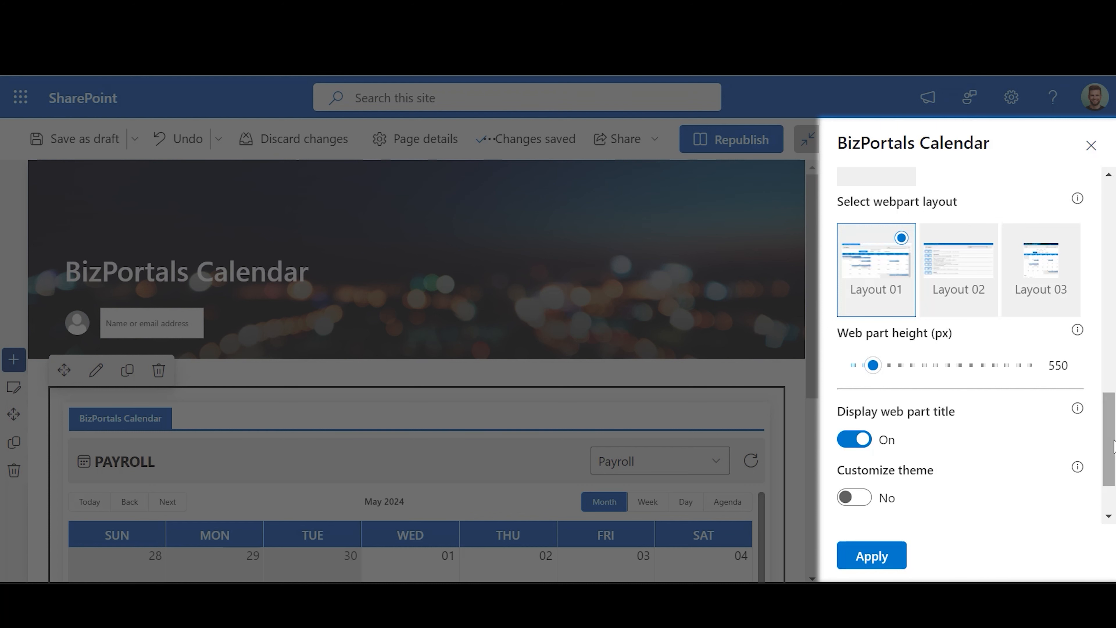
scroll("down", 3)
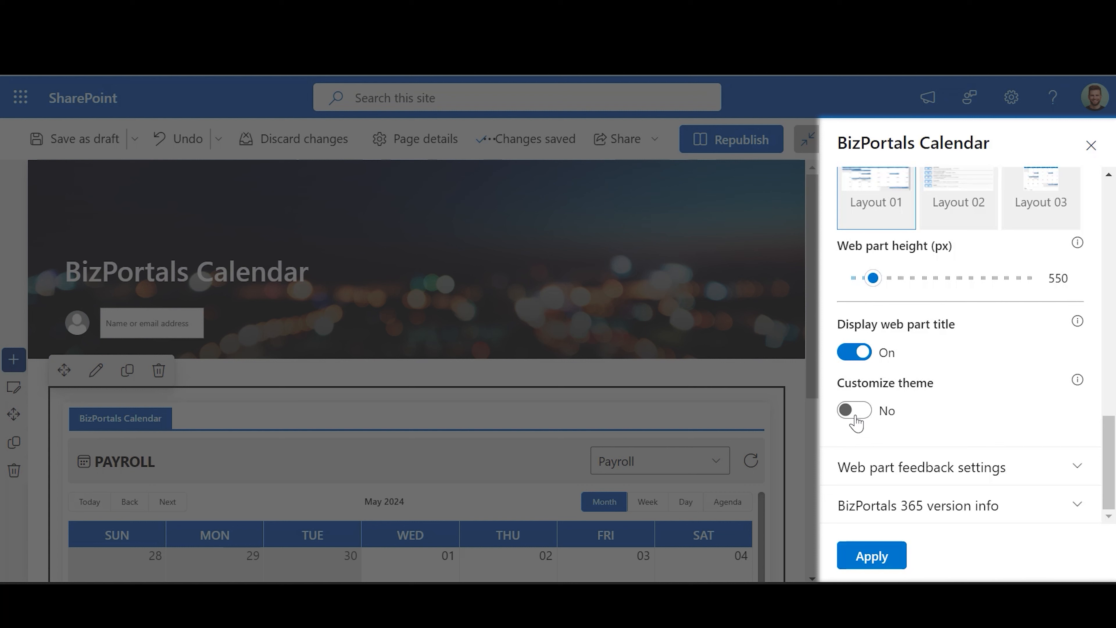
Switch Customize theme to Yes, view the {} theme editor and cancel it empty.
left_click(853, 410)
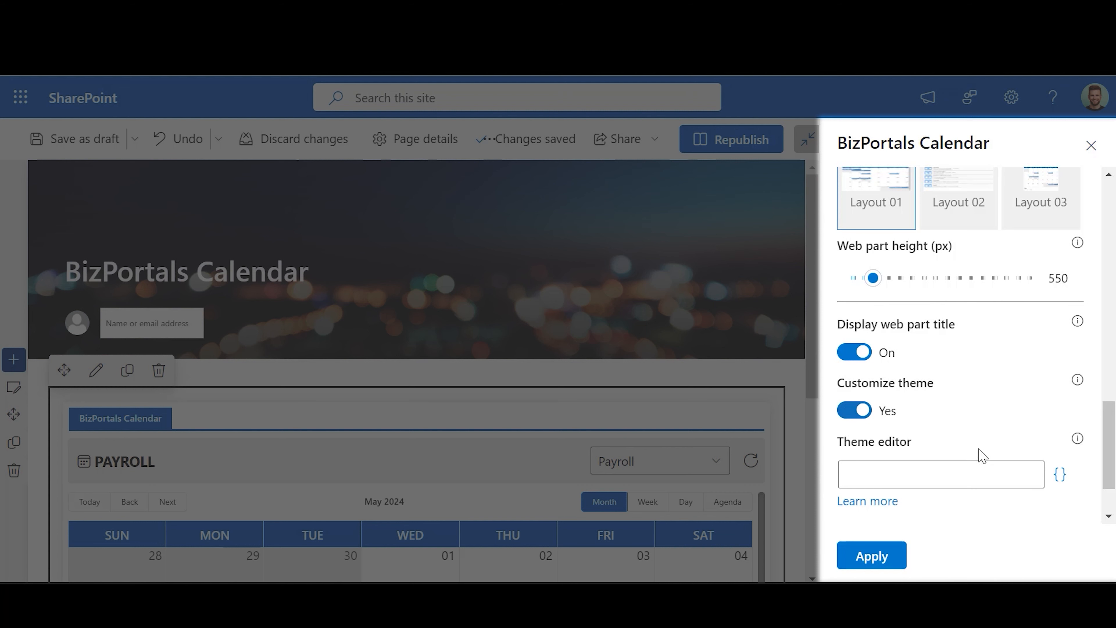
scroll("down", 3)
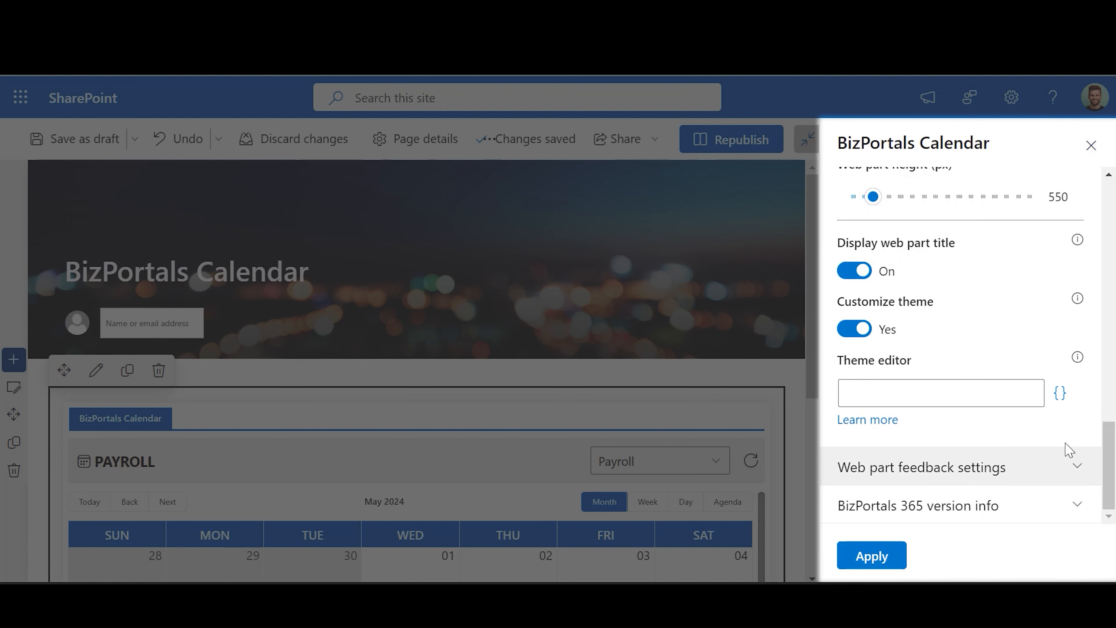
mouse_move(1070, 431)
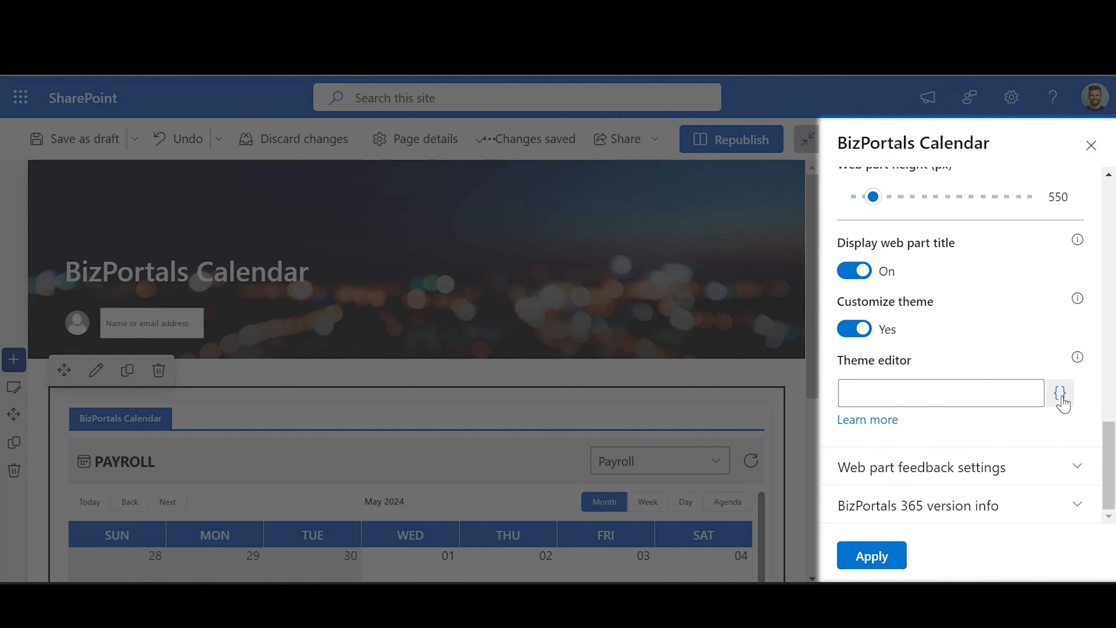
left_click(1061, 392)
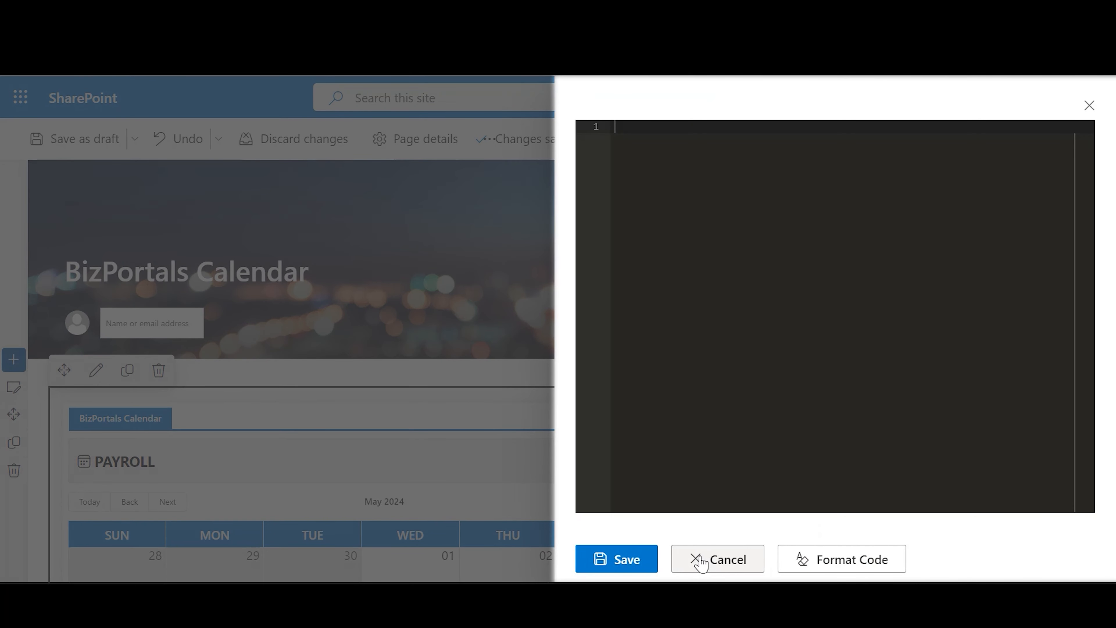
left_click(717, 559)
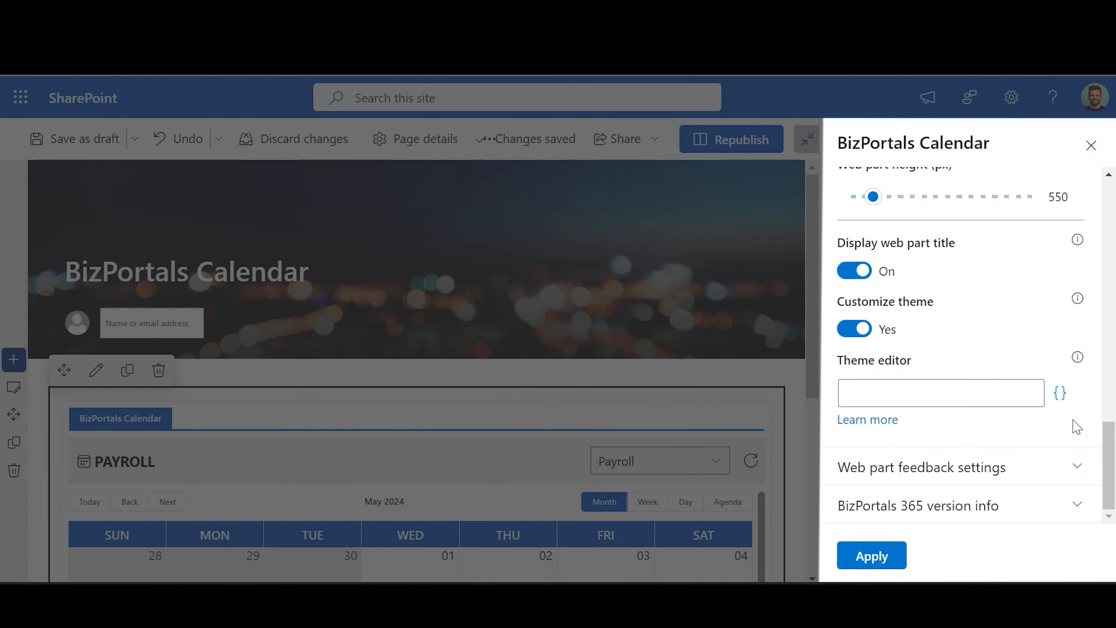
Check the feedback subject and email settings, then apply the web part configuration.
left_click(921, 466)
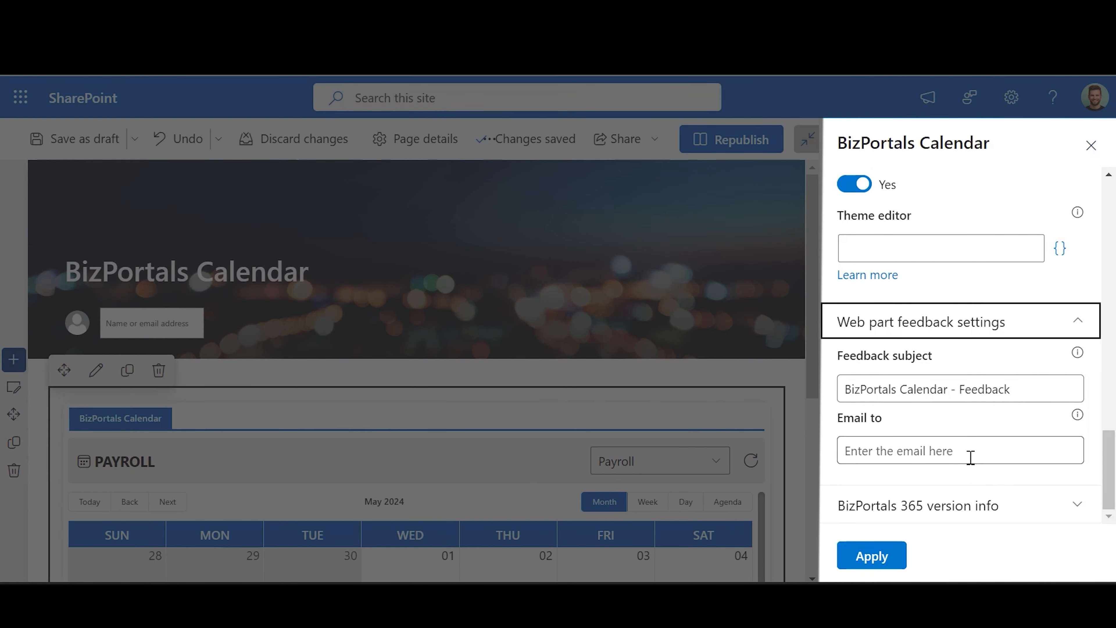
mouse_move(923, 489)
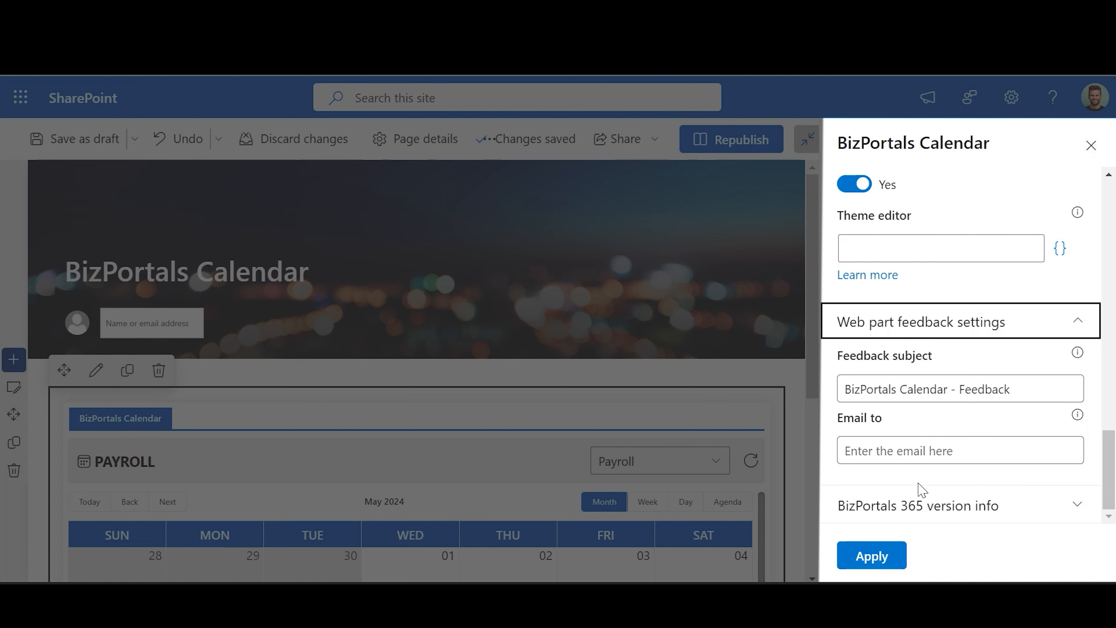
mouse_move(871, 556)
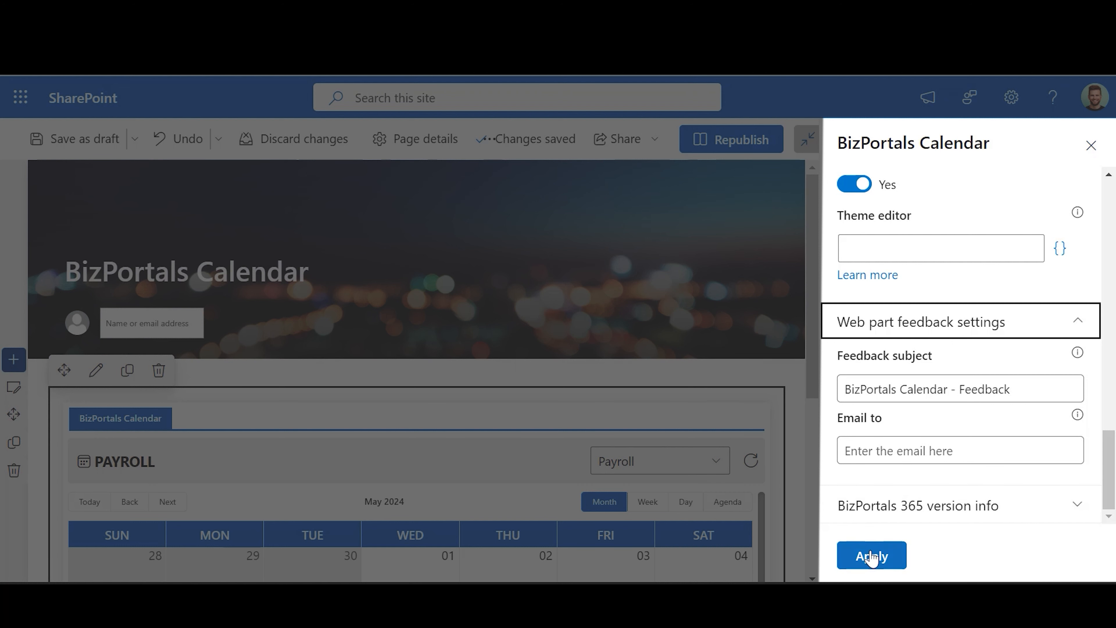
left_click(871, 555)
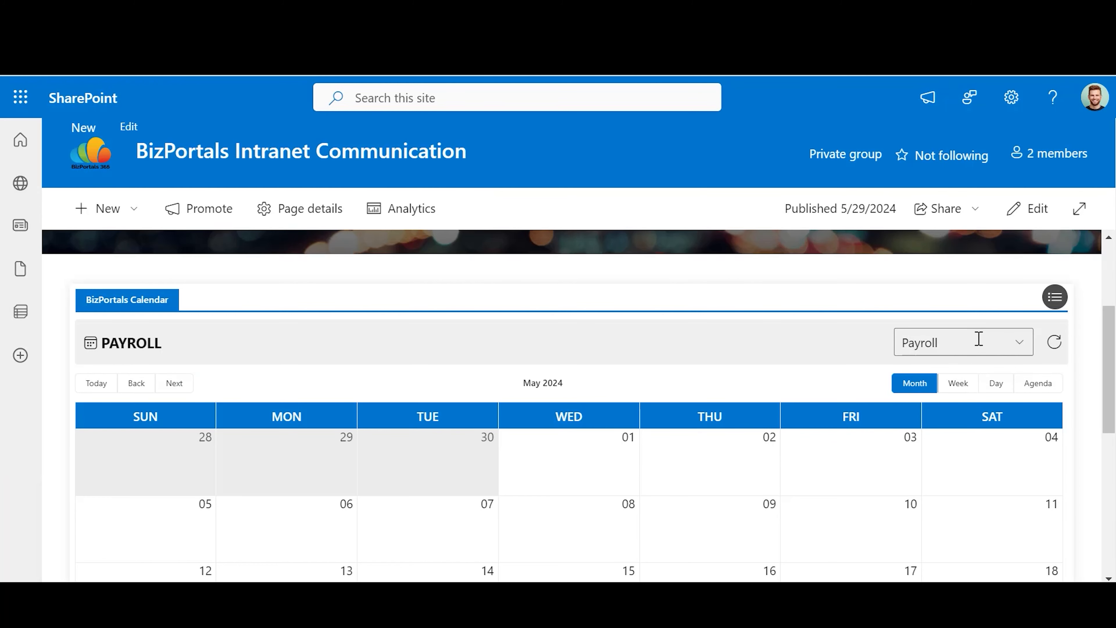
Choose Payroll from the published web part's calendar list for May 2024.
left_click(961, 342)
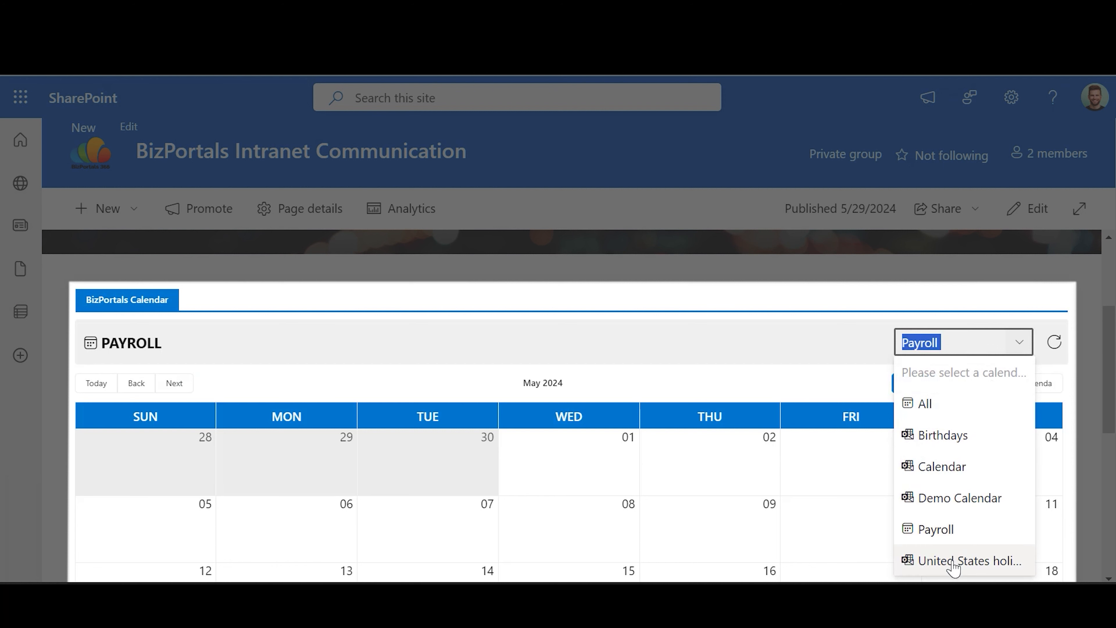
mouse_move(935, 529)
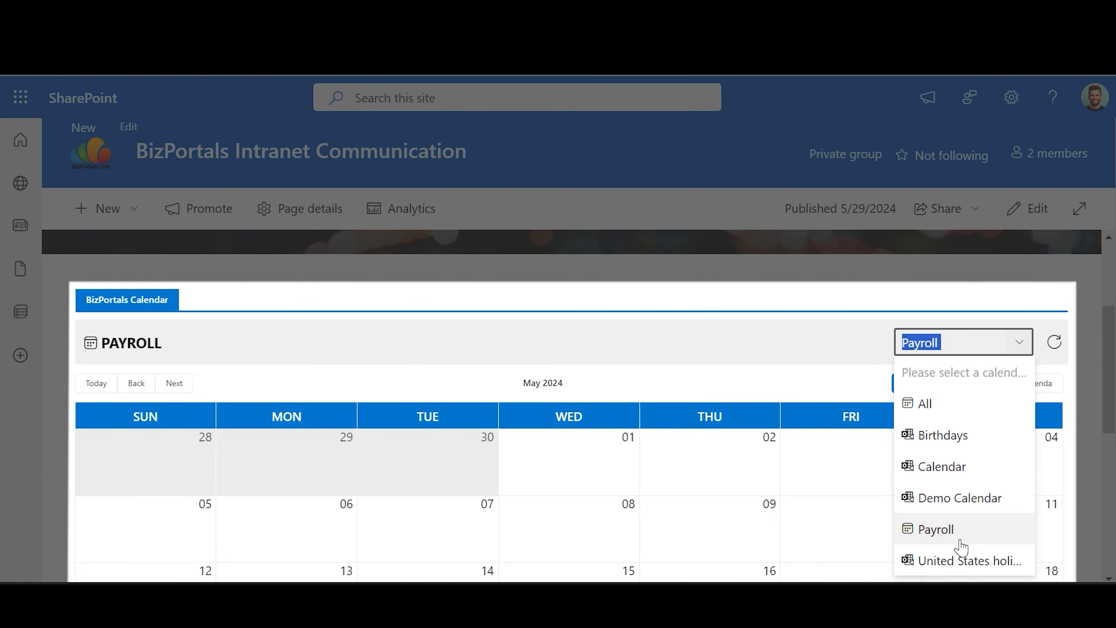
left_click(934, 529)
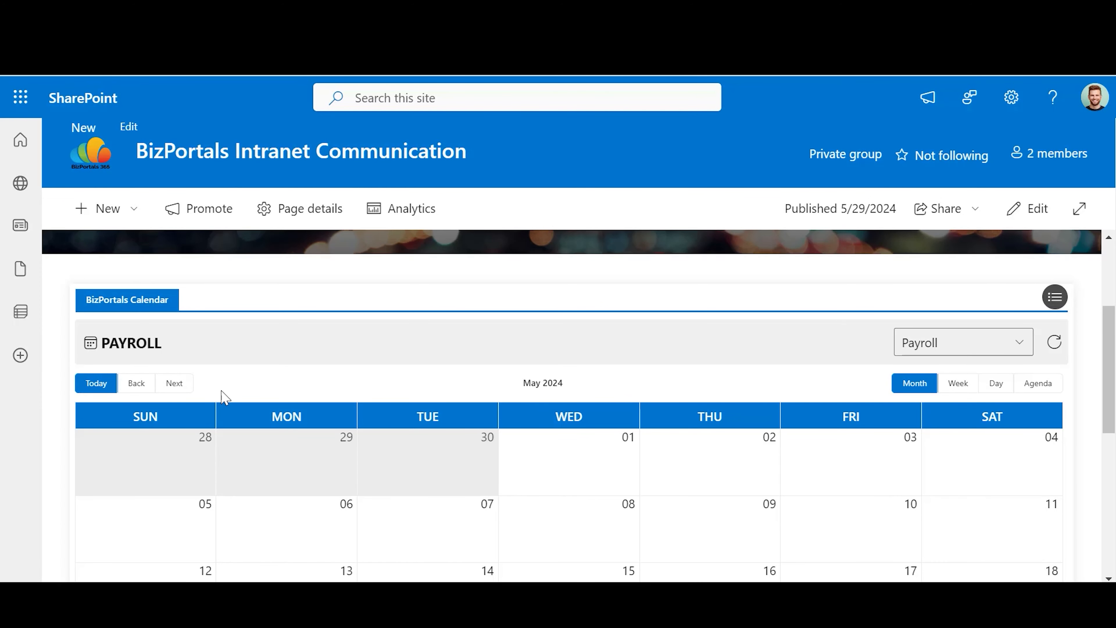
mouse_move(136, 383)
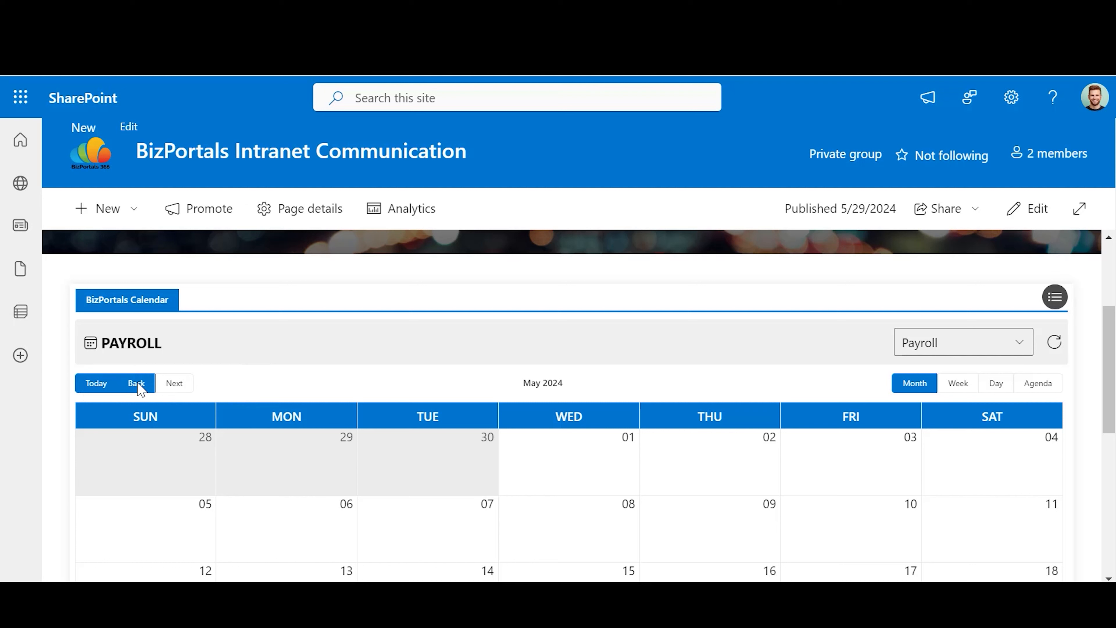
Browse the Payroll calendar back to April 2024 and forward again to May 2024.
left_click(135, 383)
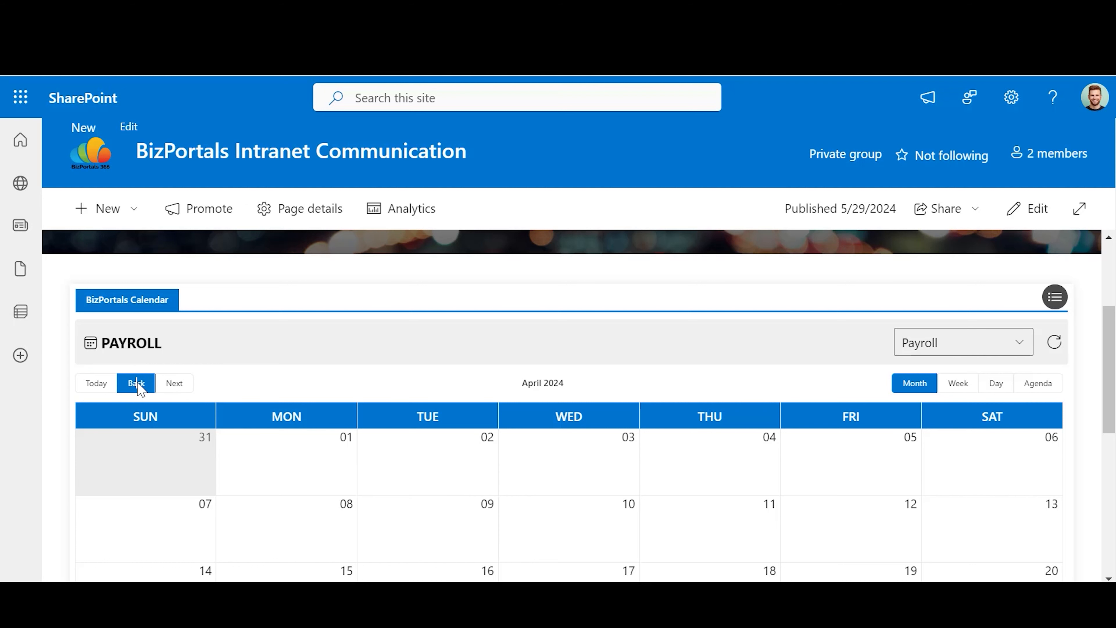
mouse_move(174, 383)
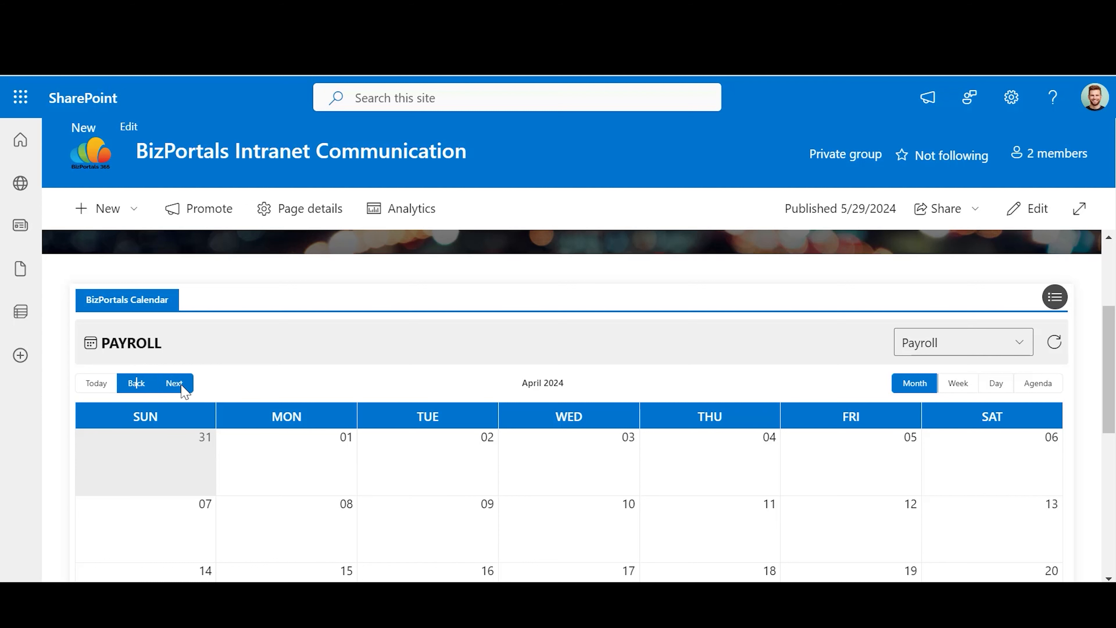
left_click(173, 384)
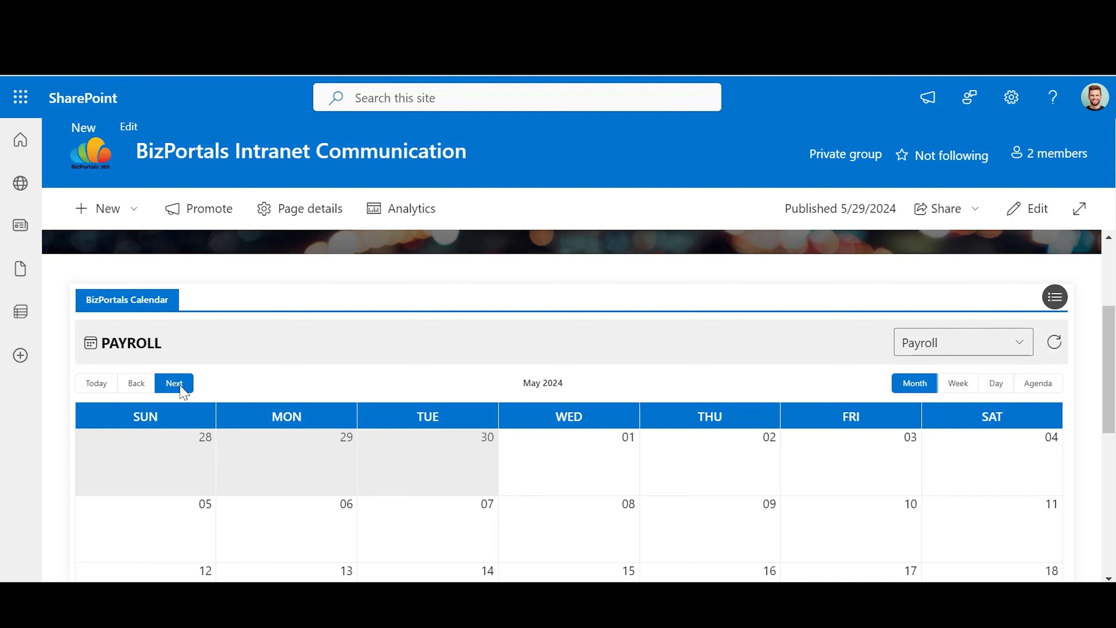
mouse_move(576, 402)
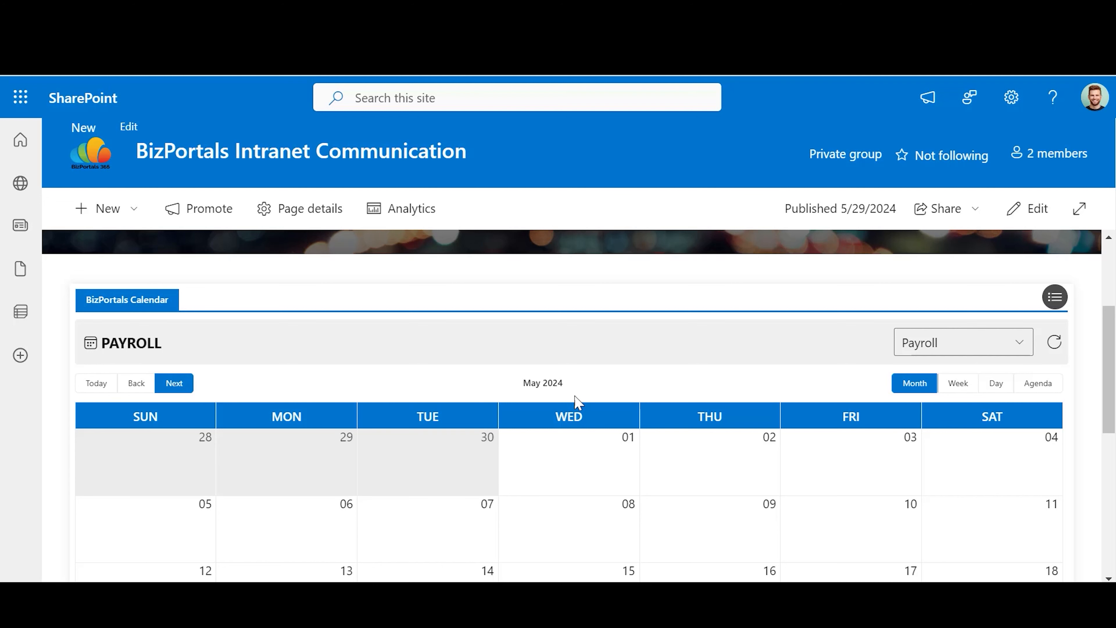
mouse_move(909, 394)
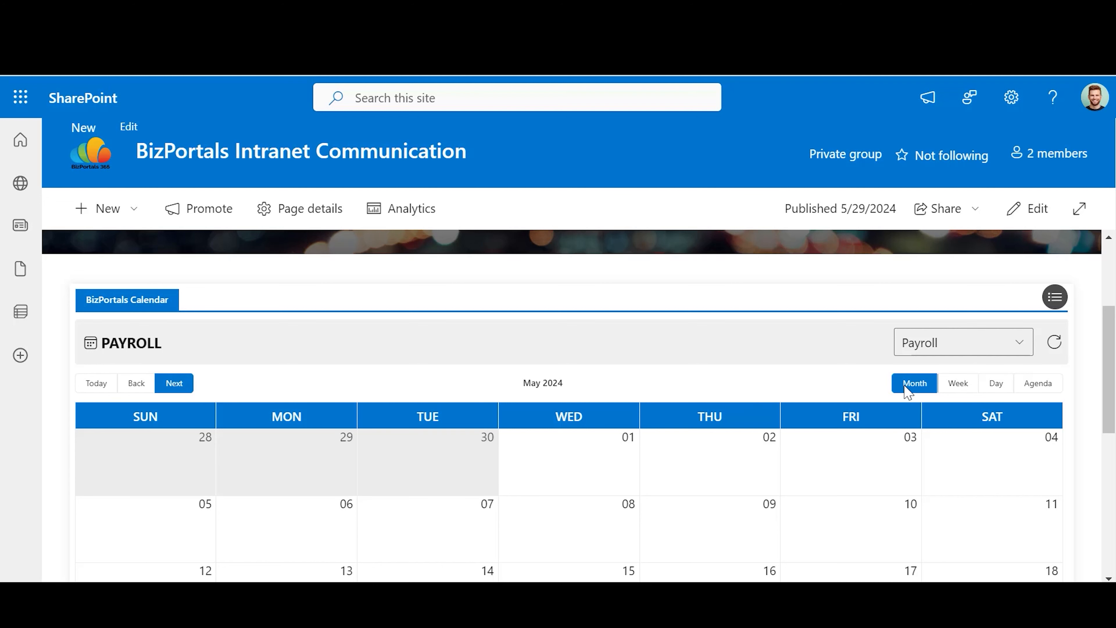
scroll("down", 3)
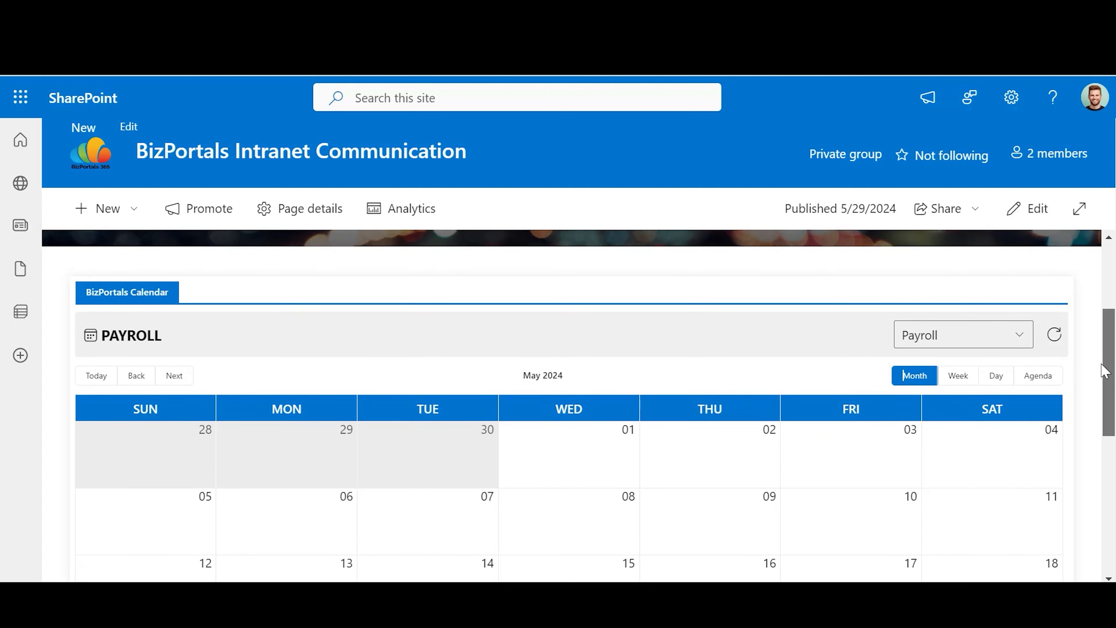
scroll("up", 3)
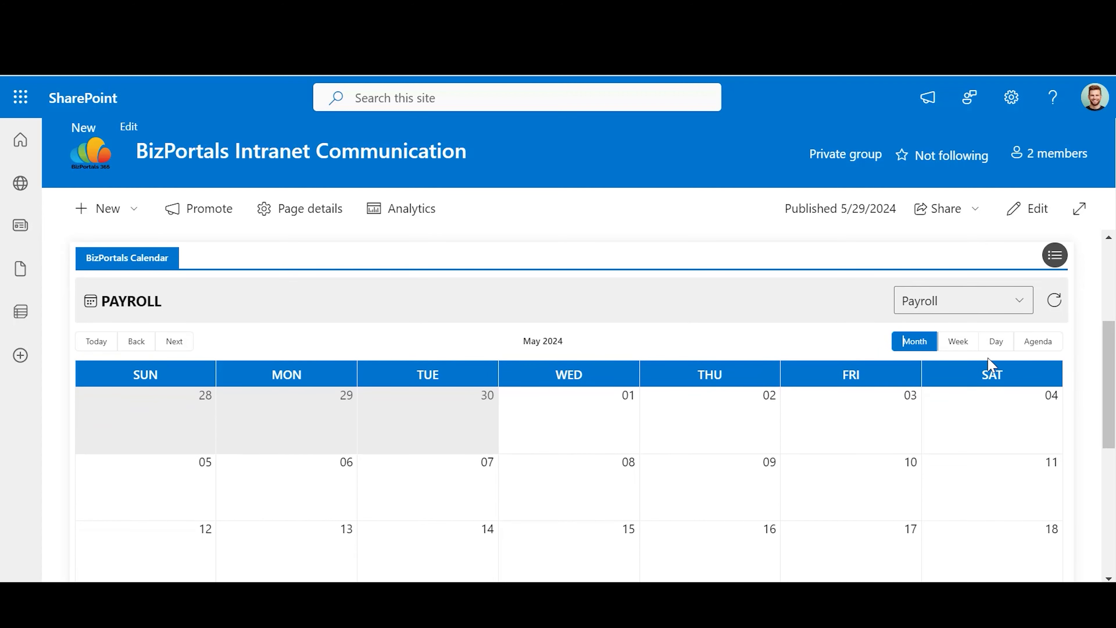
Switch the calendar to week view, then to single-day view for May 29, 2024.
left_click(957, 342)
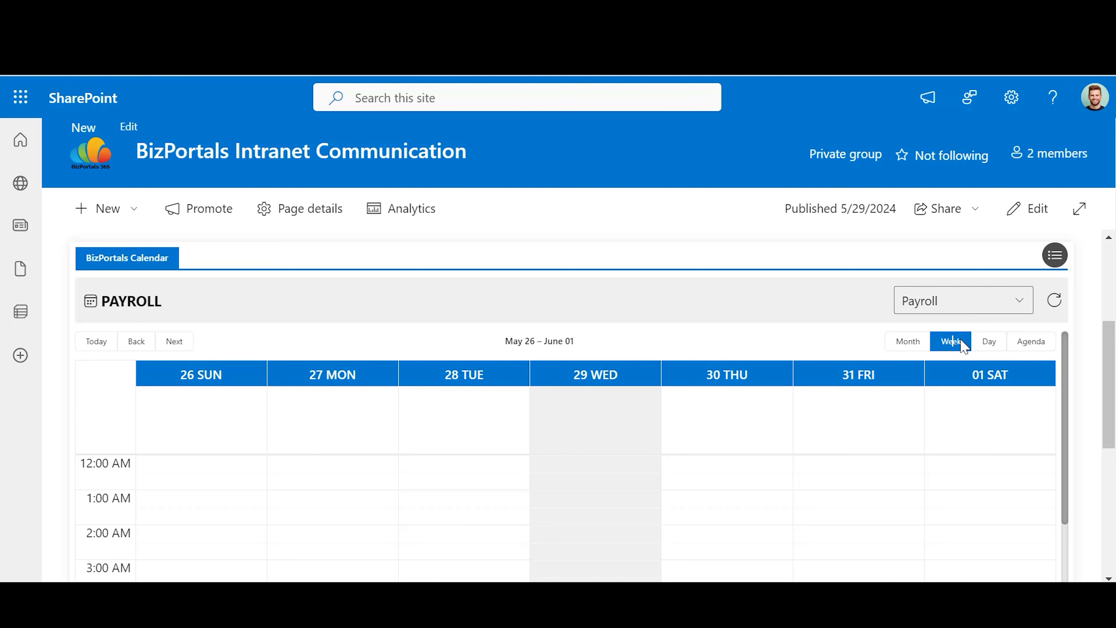
mouse_move(988, 345)
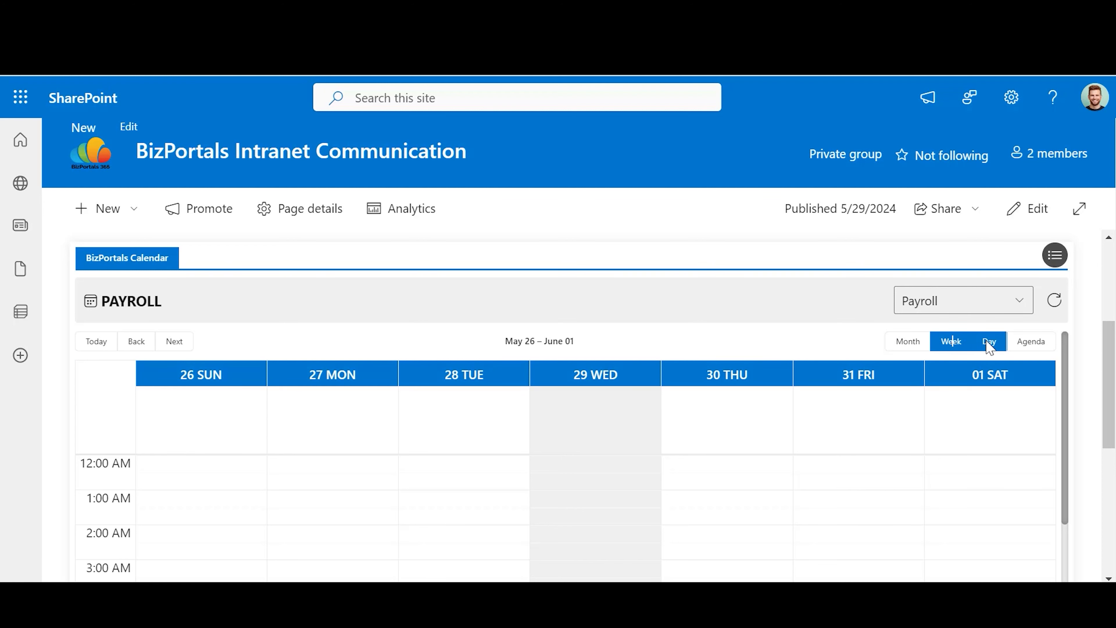
mouse_move(1013, 359)
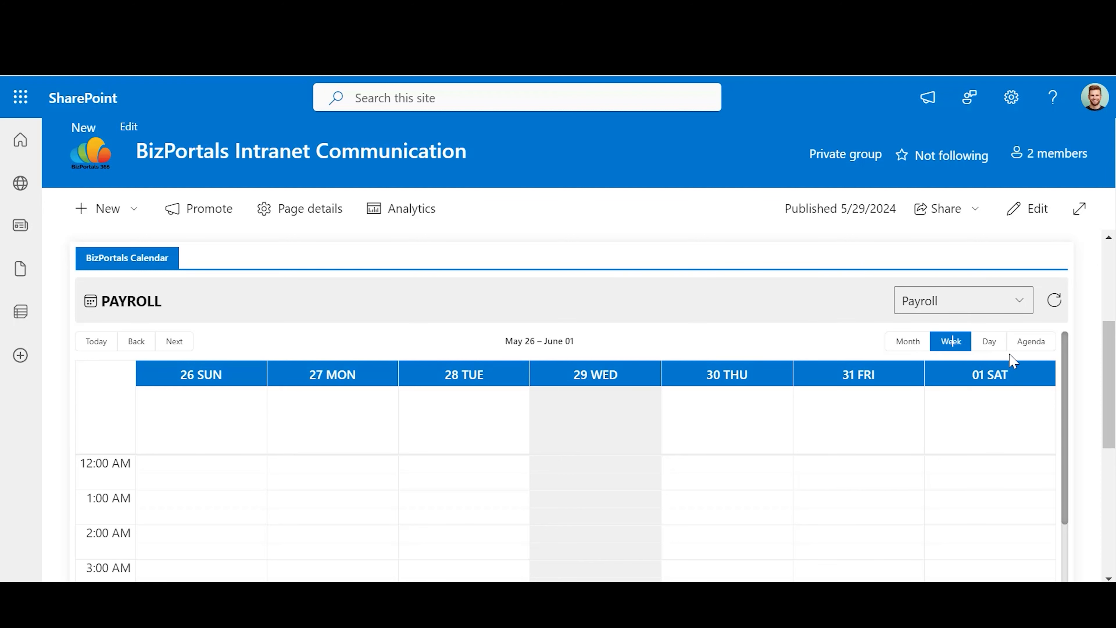
left_click(988, 342)
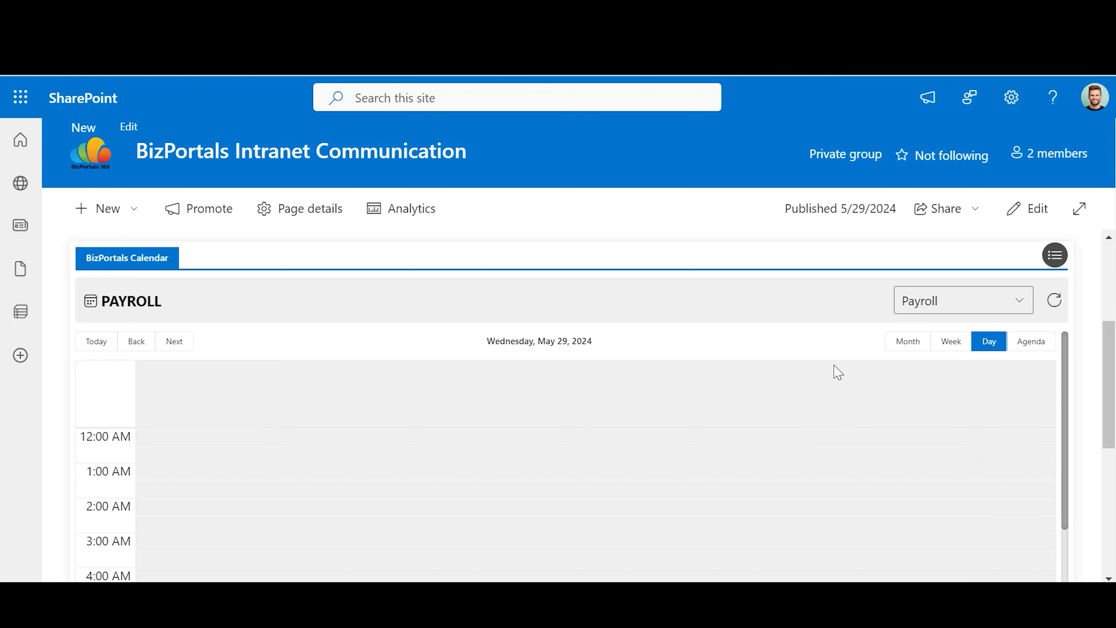